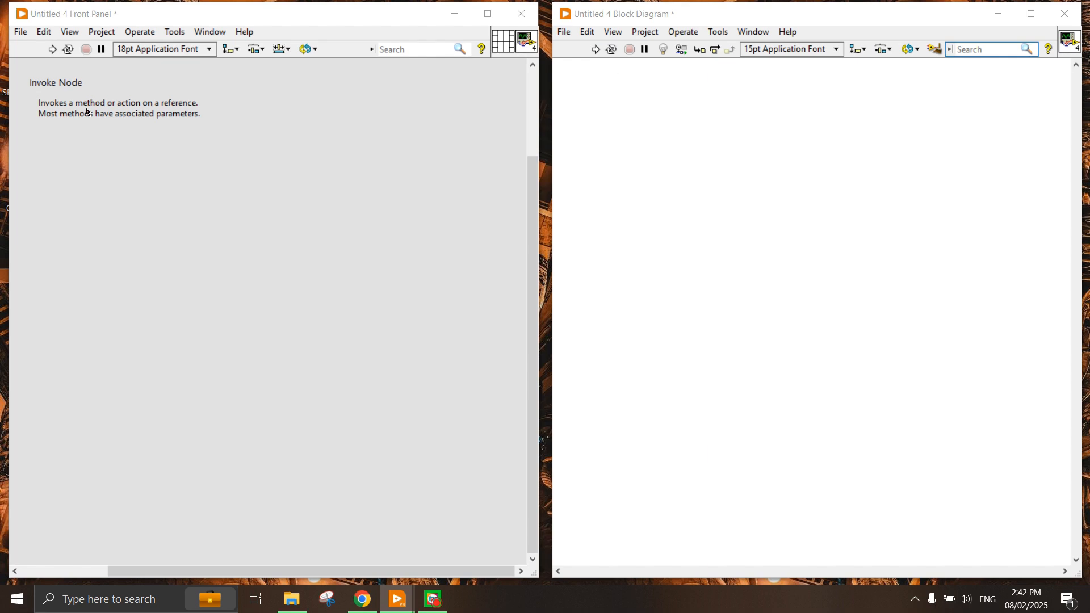
{"action": "mouse_move", "coordinate": [155, 143]}
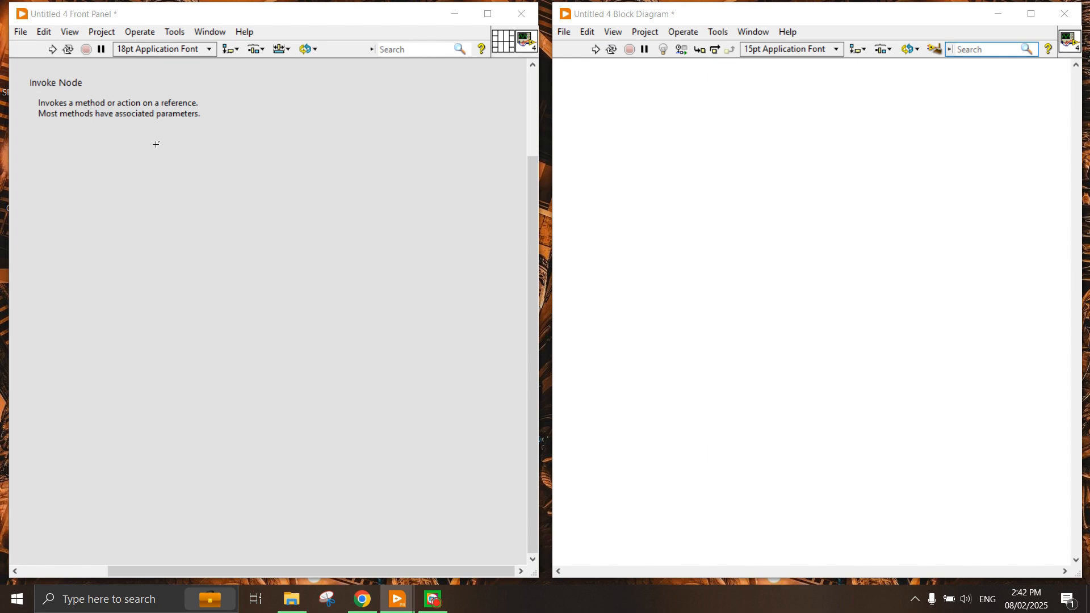
{"action": "mouse_move", "coordinate": [143, 139]}
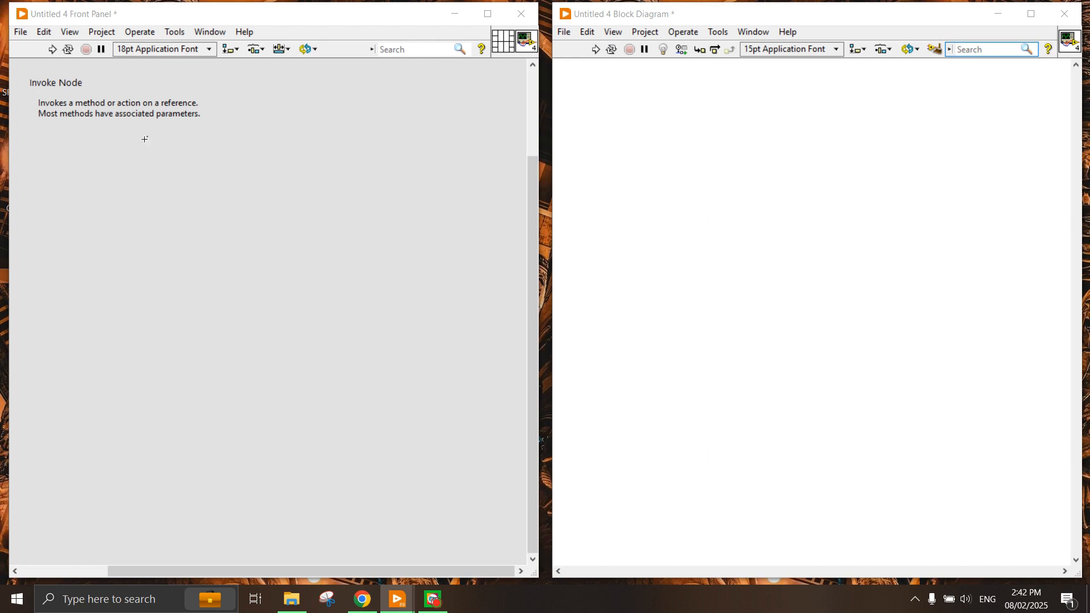
{"action": "mouse_move", "coordinate": [80, 116]}
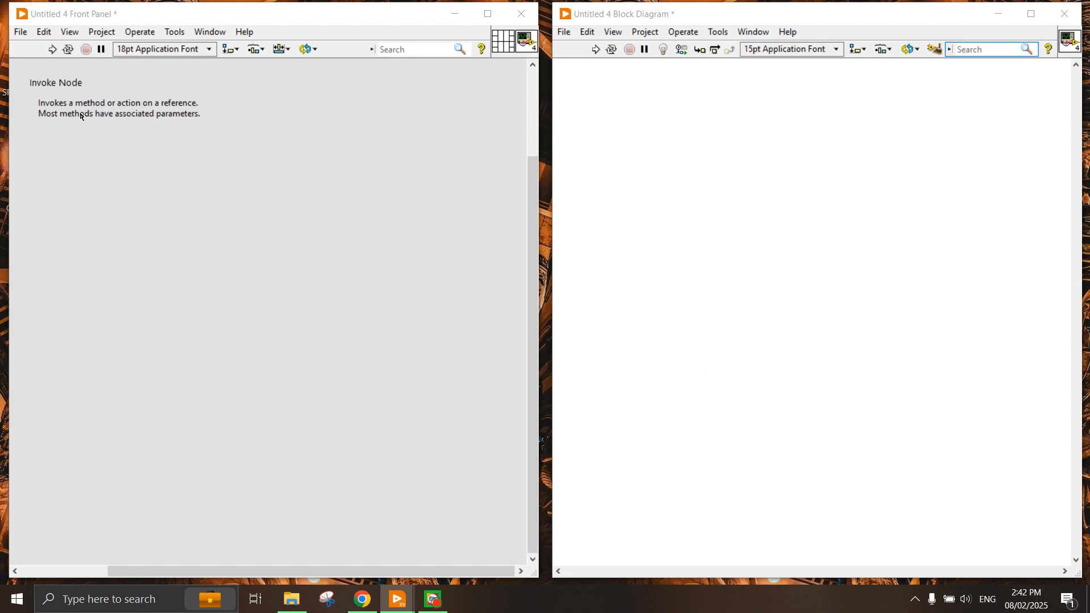
{"action": "mouse_move", "coordinate": [96, 152]}
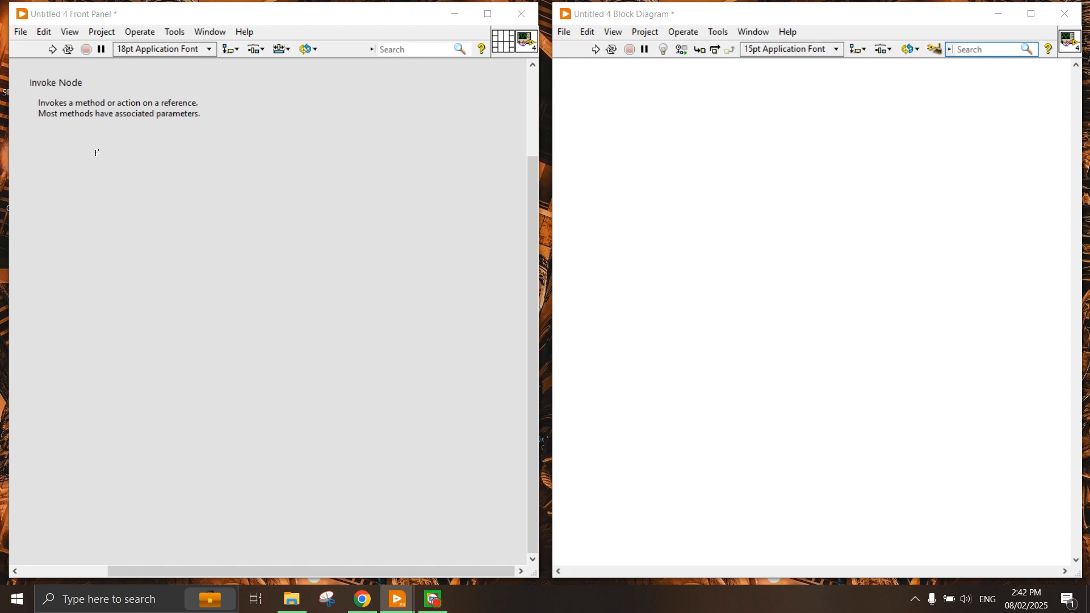
{"action": "mouse_move", "coordinate": [270, 128]}
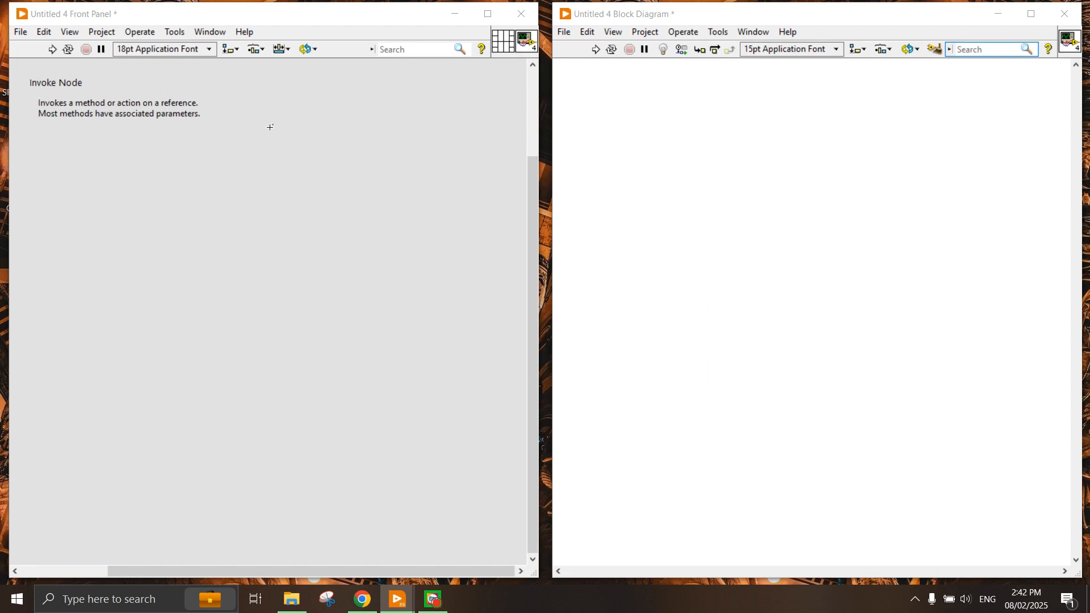
{"action": "mouse_move", "coordinate": [281, 152]}
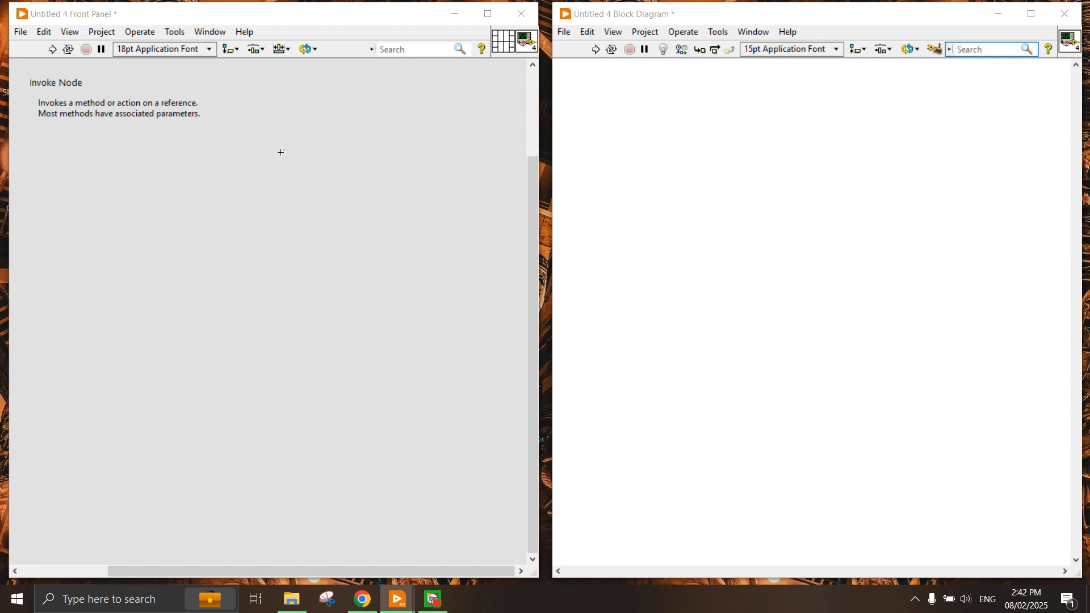
{"action": "mouse_move", "coordinate": [116, 151]}
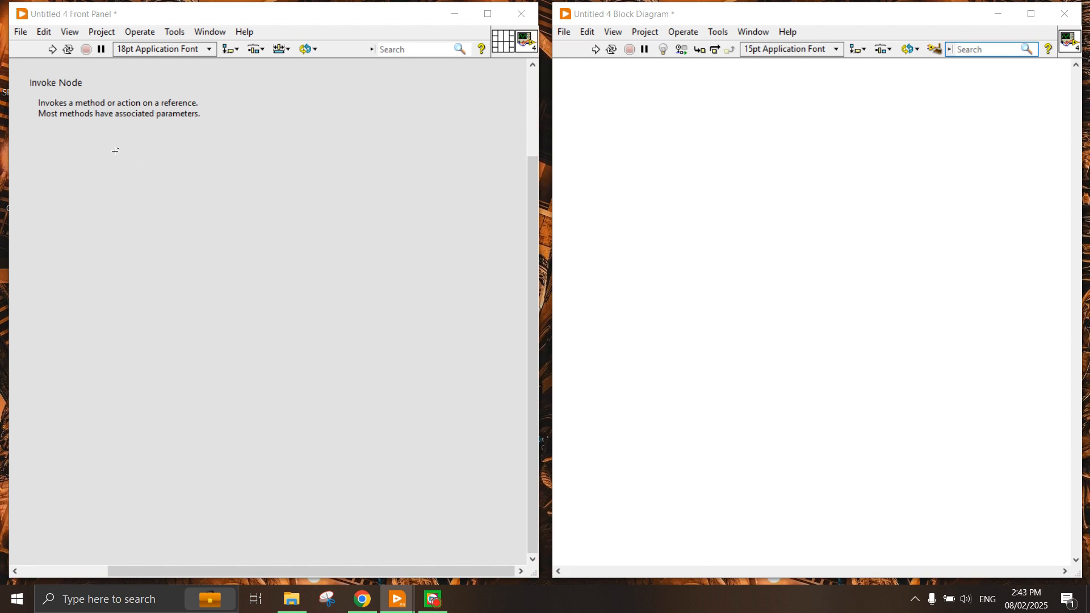
Step: Place an Invoke Node from Application Control and view its method list
{"action": "right_click", "coordinate": [755, 105]}
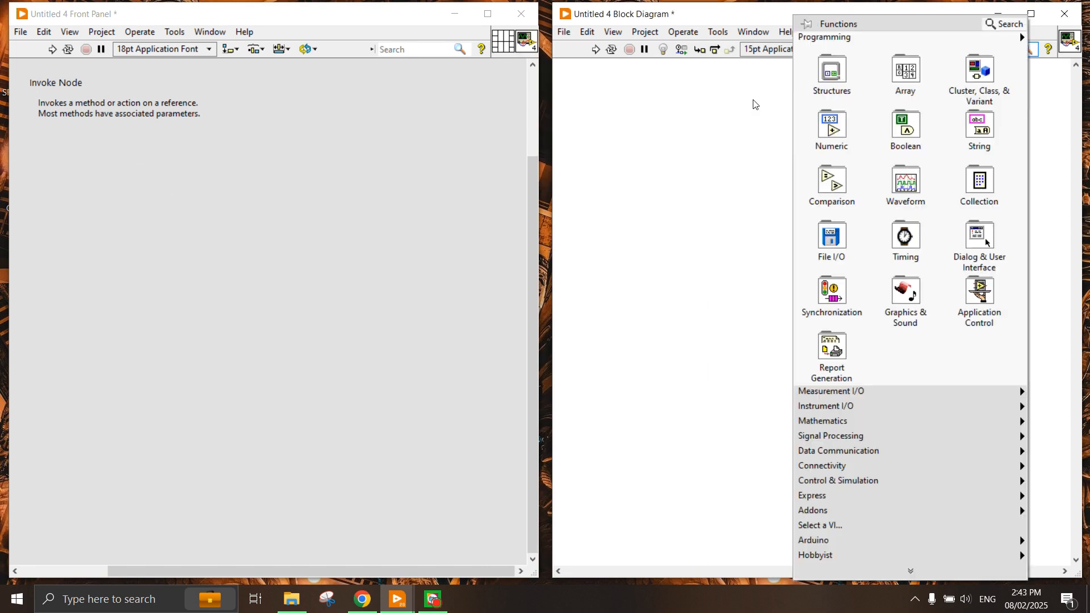
{"action": "mouse_move", "coordinate": [979, 299]}
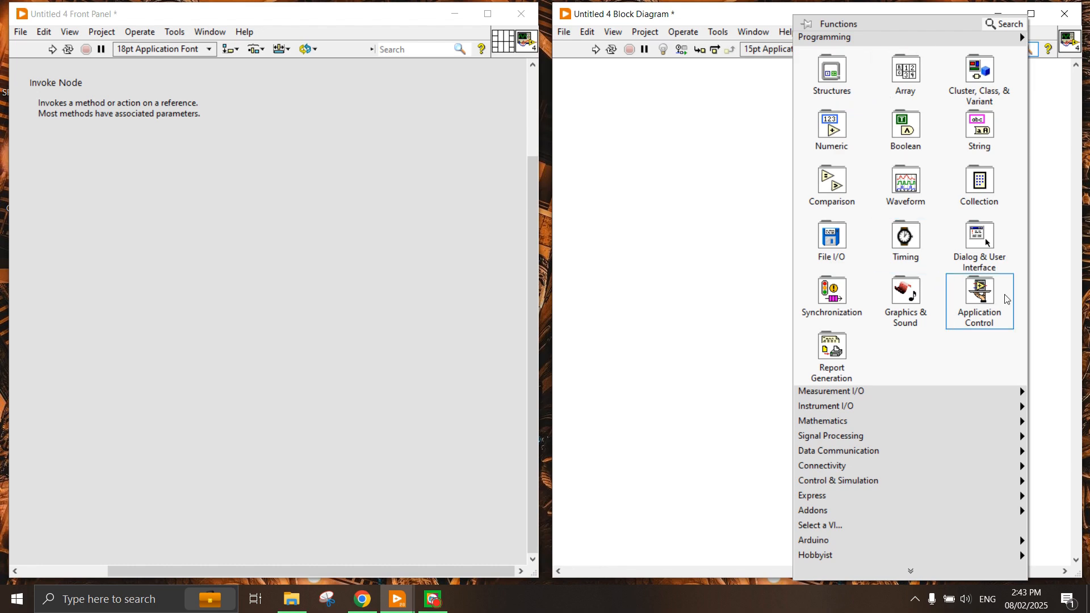
{"action": "left_click", "coordinate": [979, 300]}
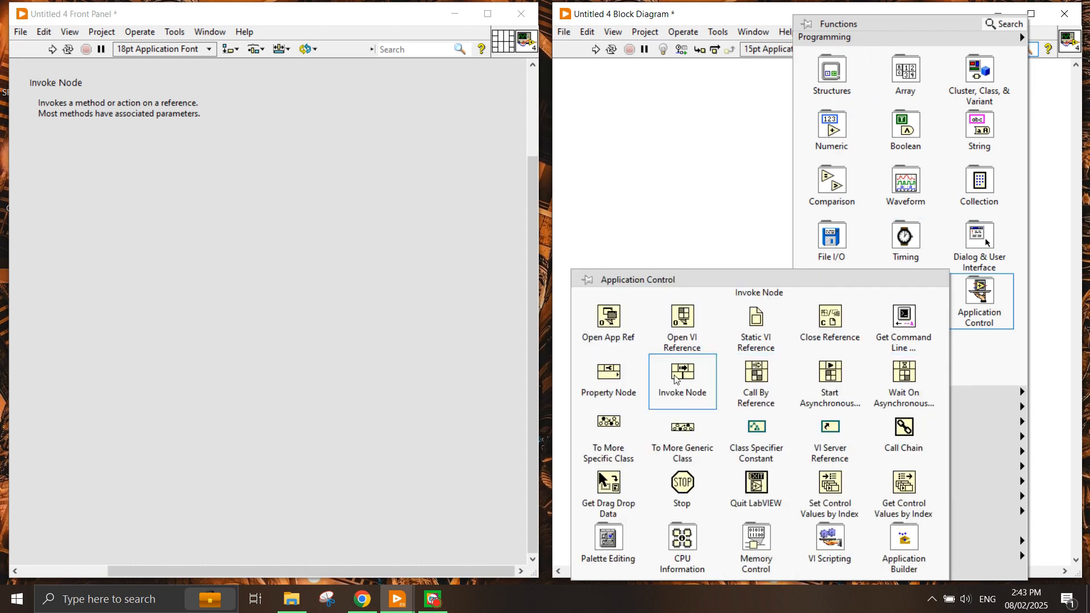
{"action": "left_click", "coordinate": [682, 376]}
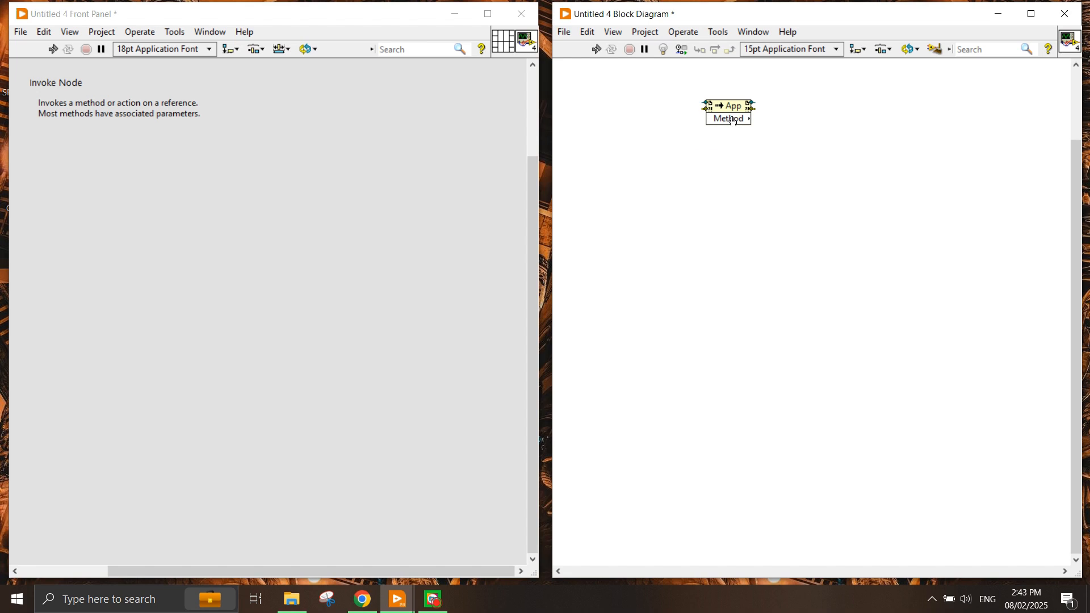
{"action": "left_click", "coordinate": [727, 118]}
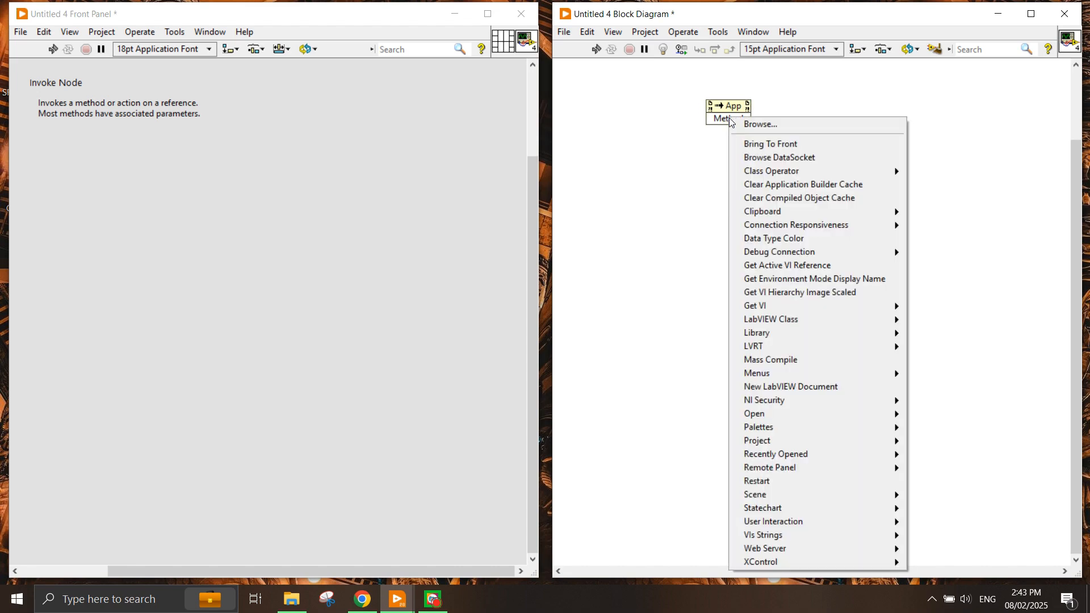
{"action": "mouse_move", "coordinate": [778, 144]}
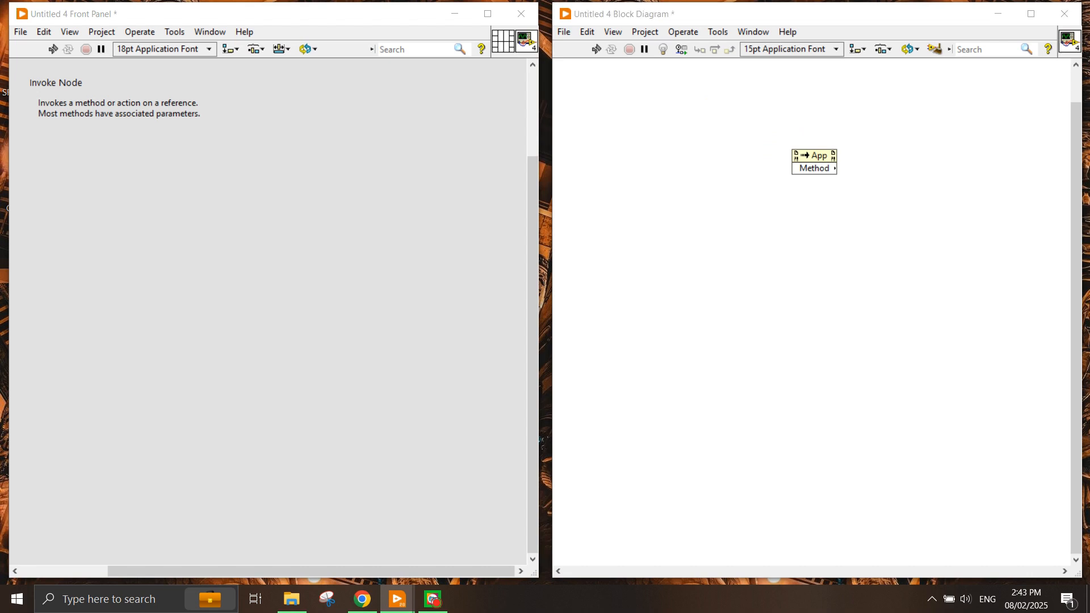
{"action": "mouse_move", "coordinate": [77, 214]}
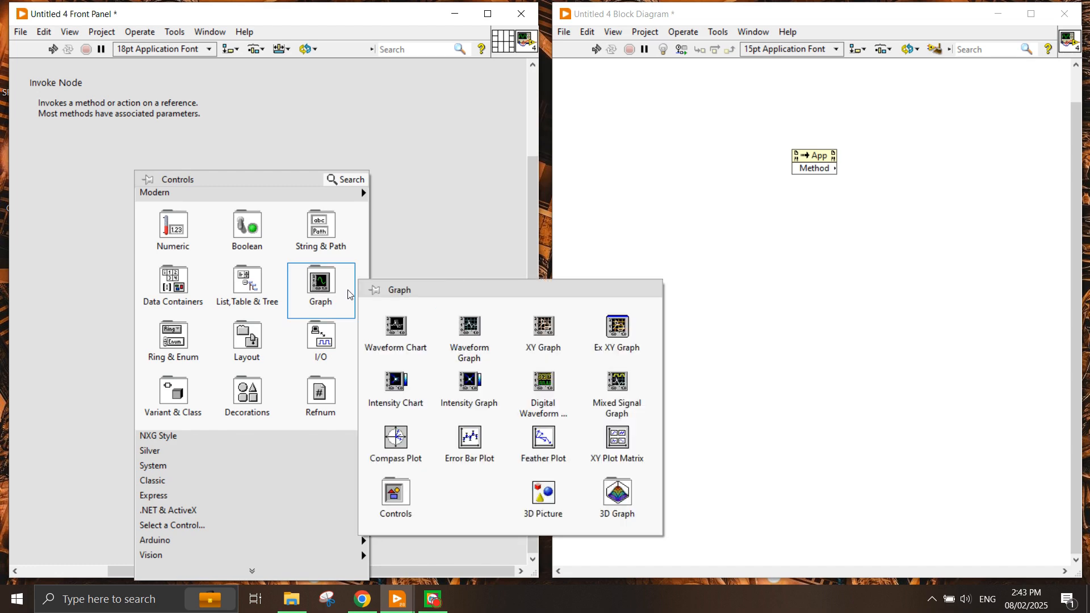
Step: Place a Waveform Graph on the front panel and create its reference for the Invoke Node
{"action": "left_click", "coordinate": [470, 327]}
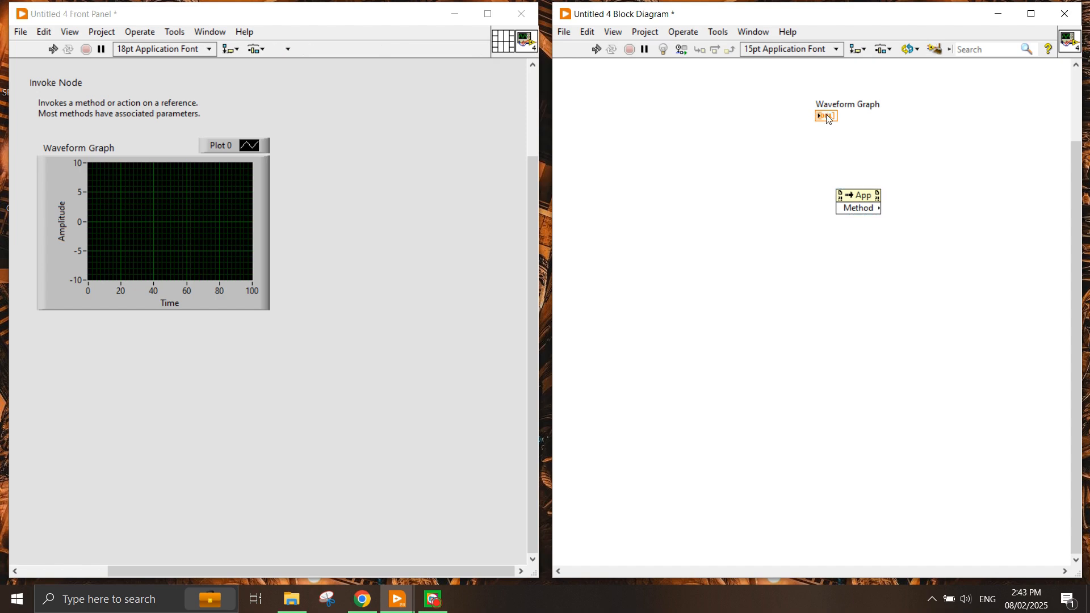
{"action": "right_click", "coordinate": [826, 115]}
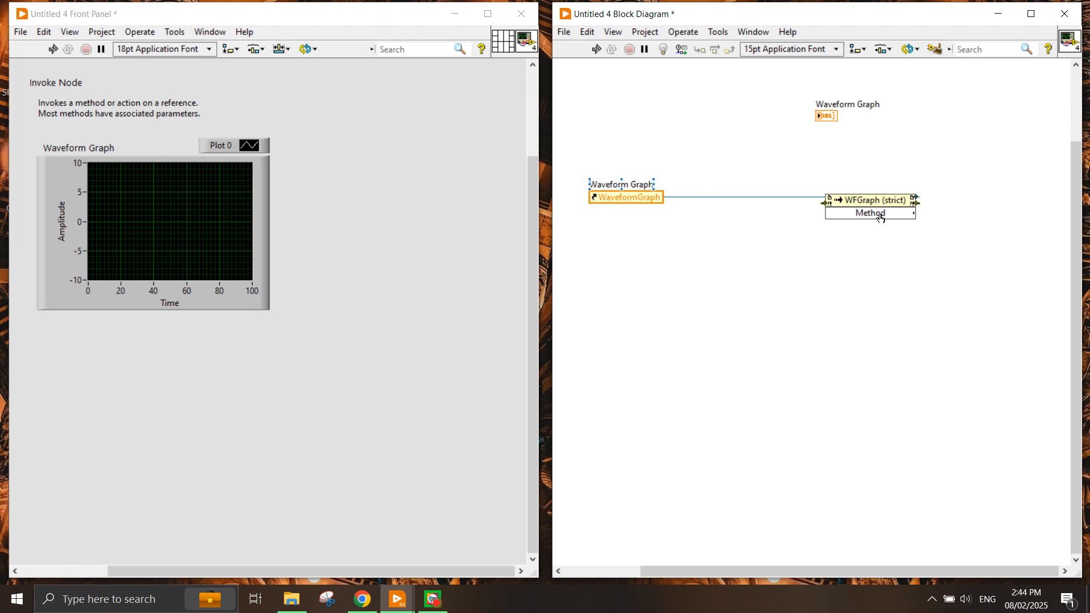
Step: Set the graph's Invoke Node method to Export Data to Excel
{"action": "right_click", "coordinate": [868, 207]}
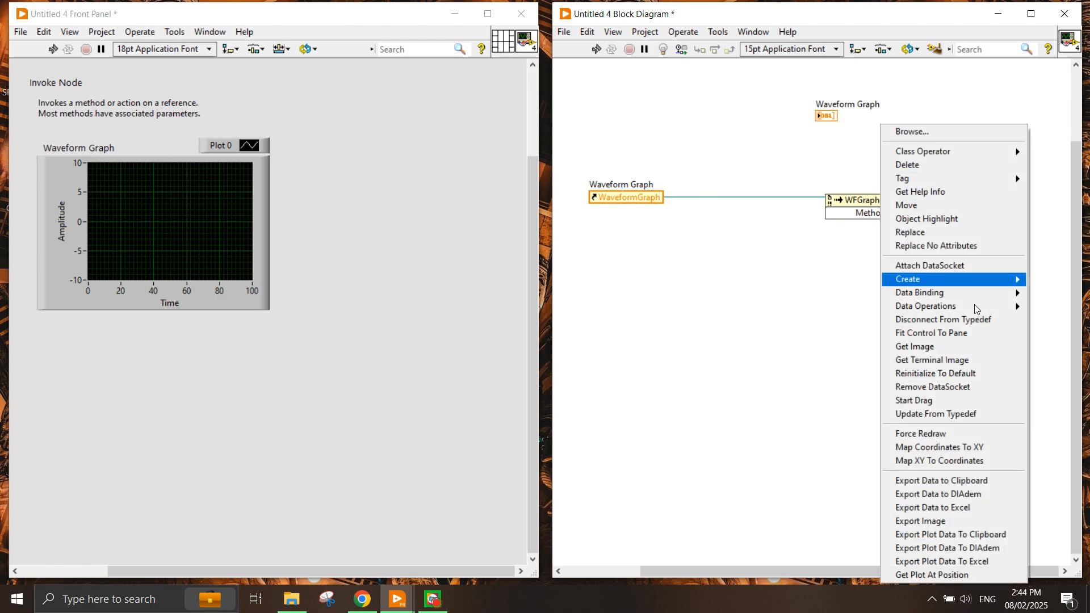
{"action": "mouse_move", "coordinate": [939, 494]}
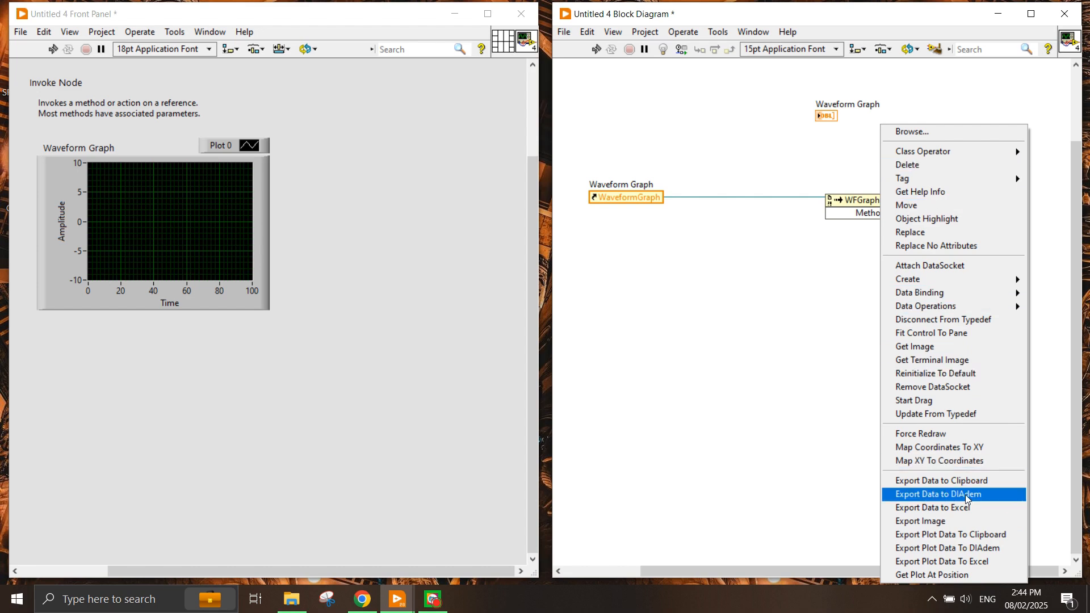
{"action": "mouse_move", "coordinate": [945, 480]}
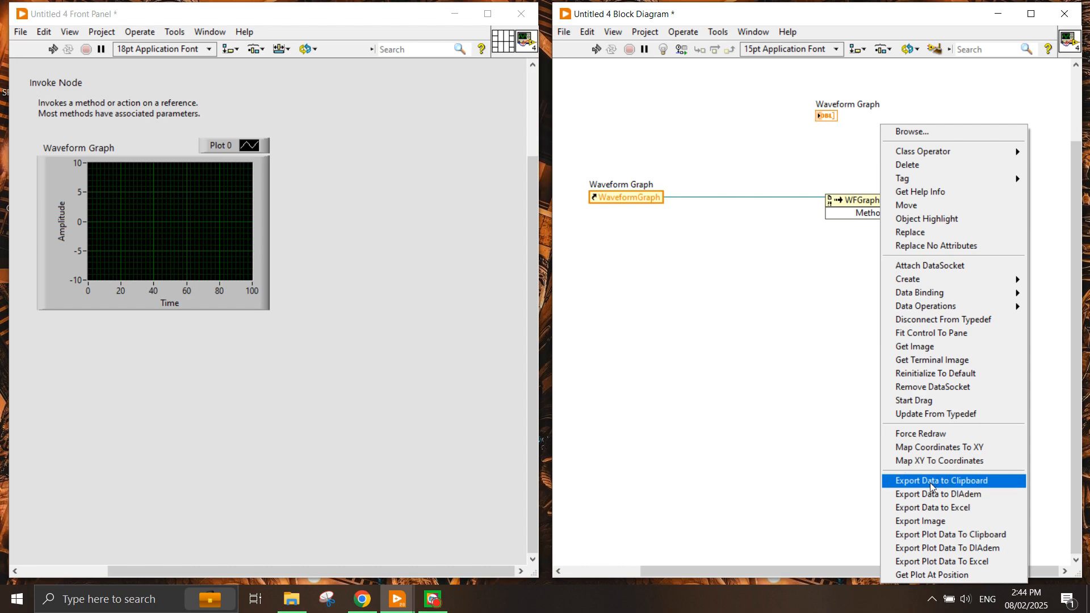
{"action": "mouse_move", "coordinate": [934, 507]}
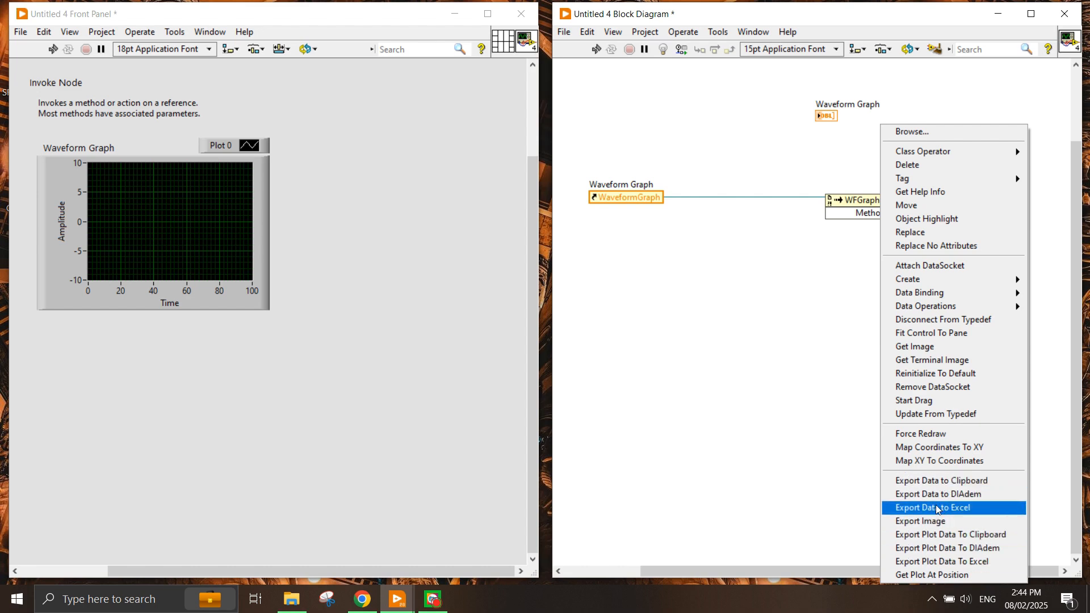
{"action": "mouse_move", "coordinate": [933, 495]}
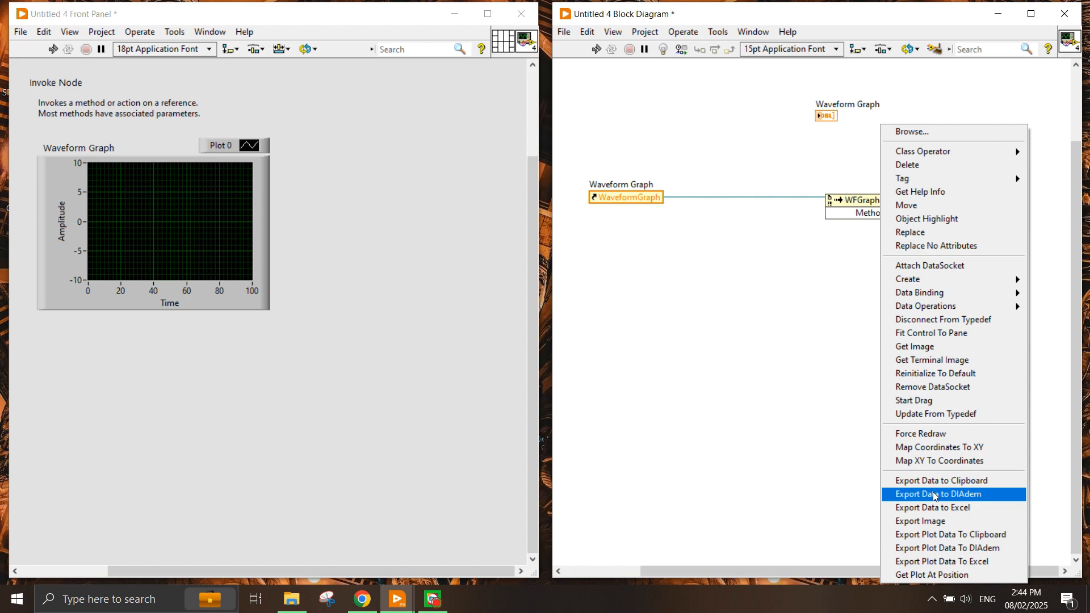
{"action": "mouse_move", "coordinate": [935, 508]}
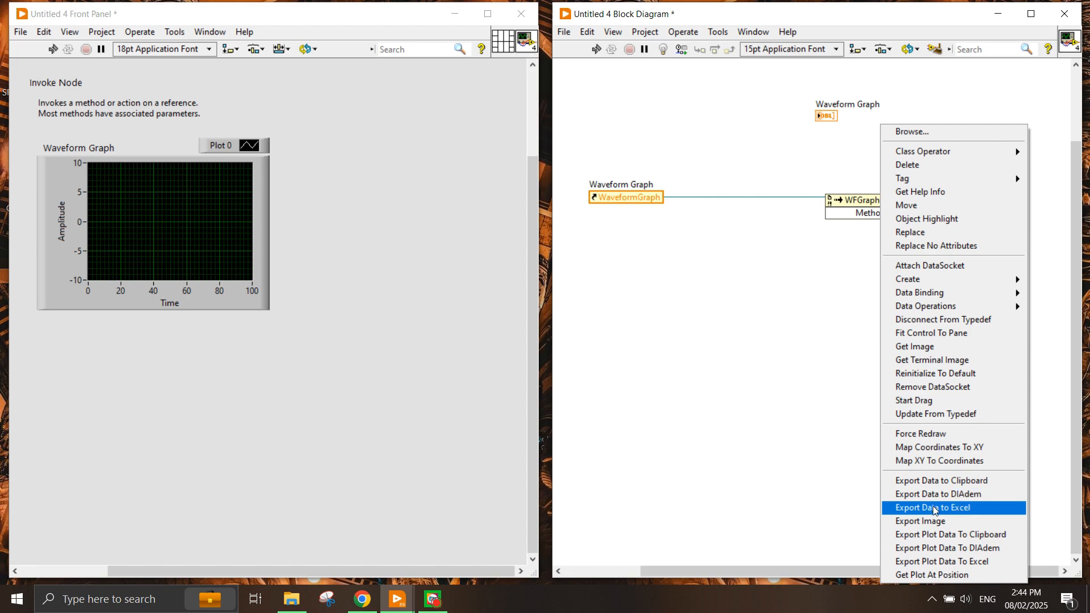
{"action": "mouse_move", "coordinate": [933, 512]}
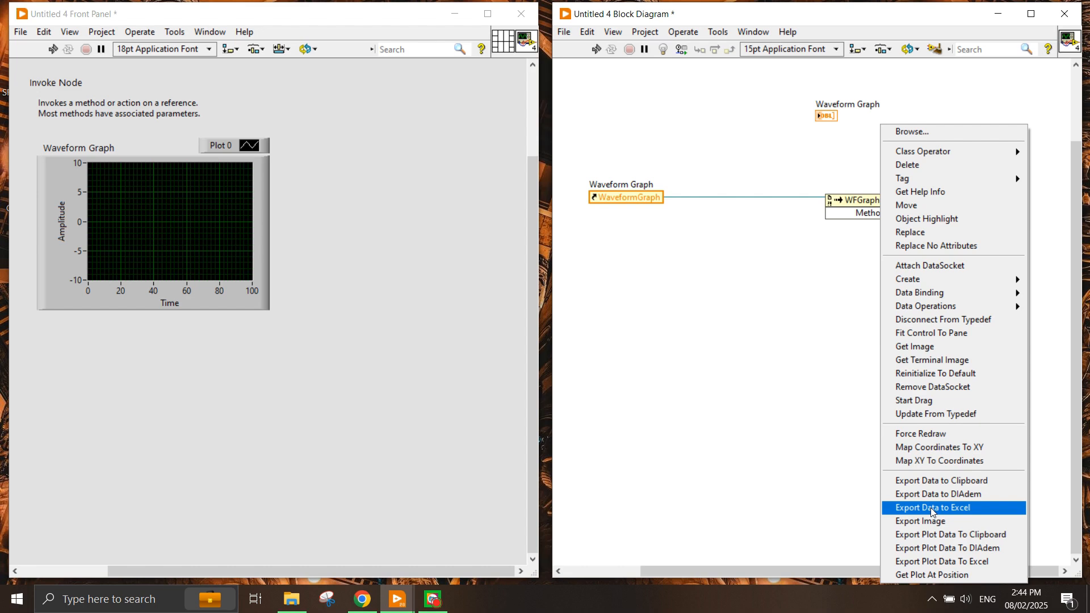
{"action": "left_click", "coordinate": [932, 508]}
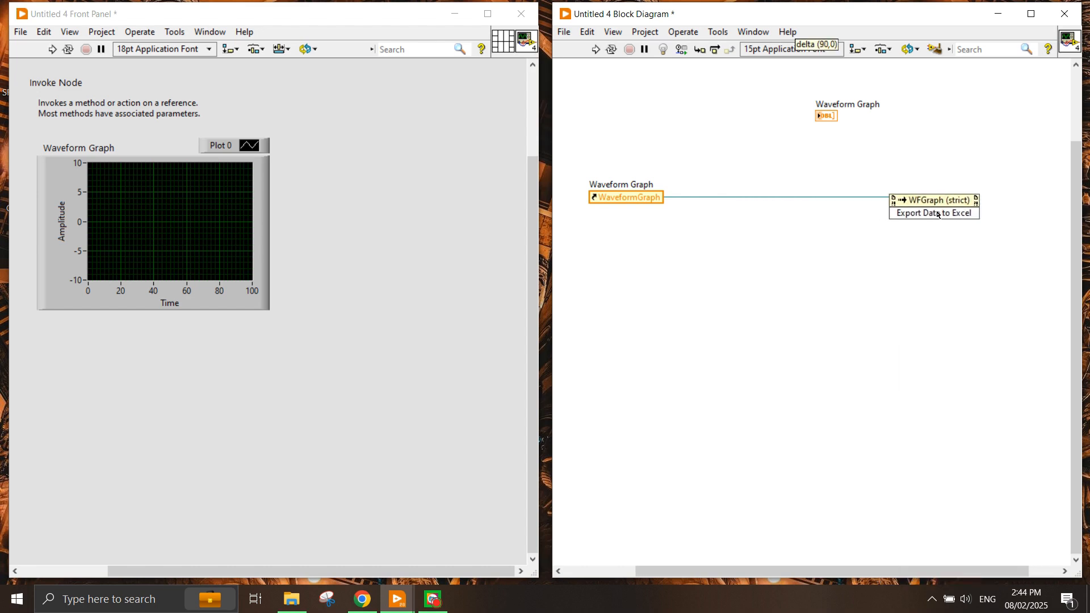
{"action": "mouse_move", "coordinate": [926, 271]}
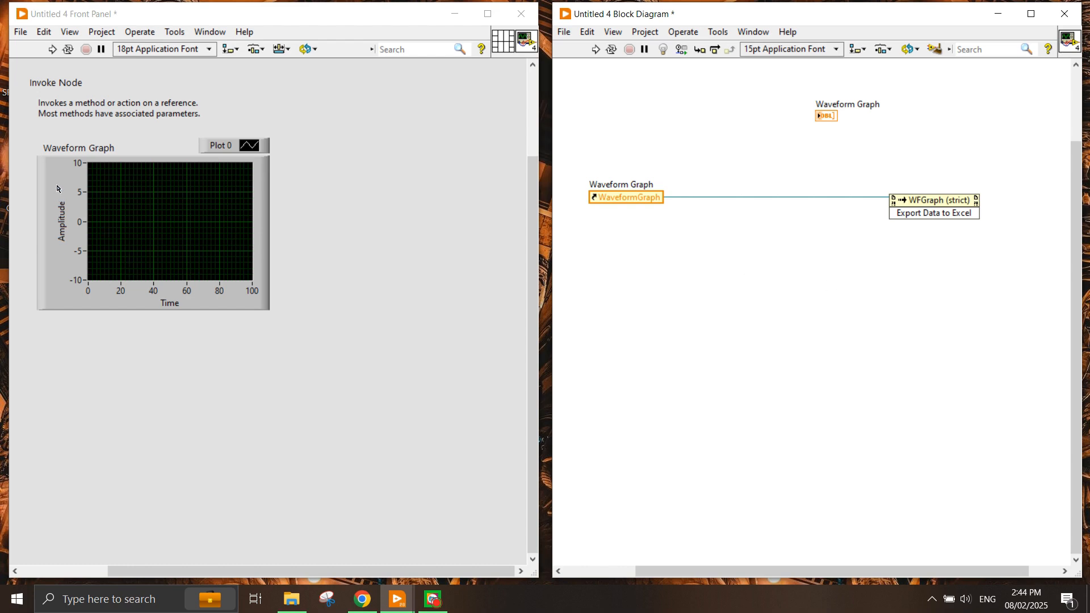
{"action": "mouse_move", "coordinate": [737, 290]}
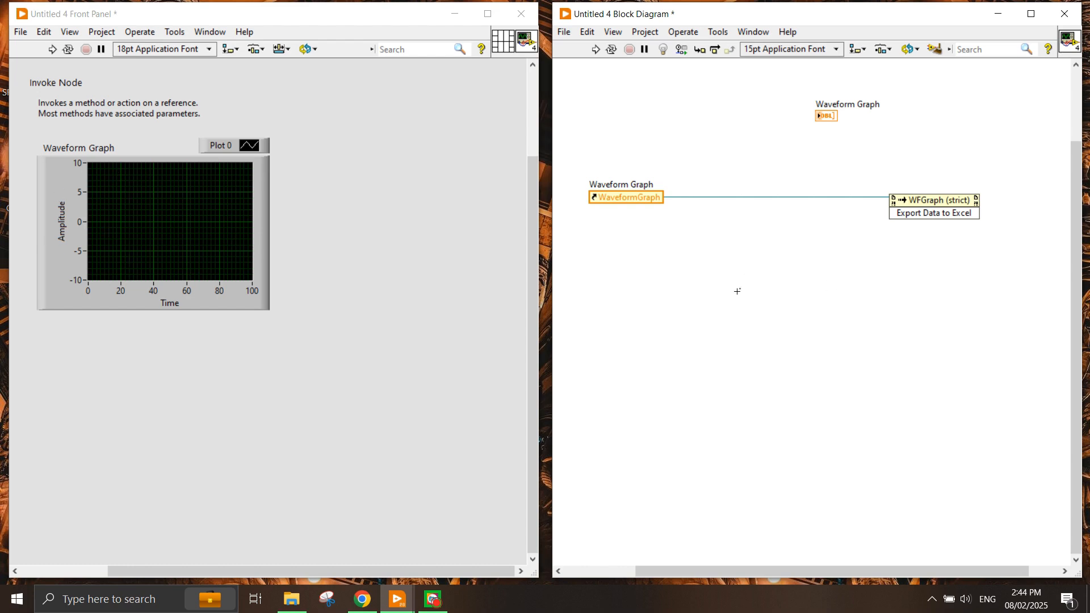
Step: Add a 20-iteration For Loop with Random Number (0-1) wired out through a loop tunnel
{"action": "type", "text": "for"}
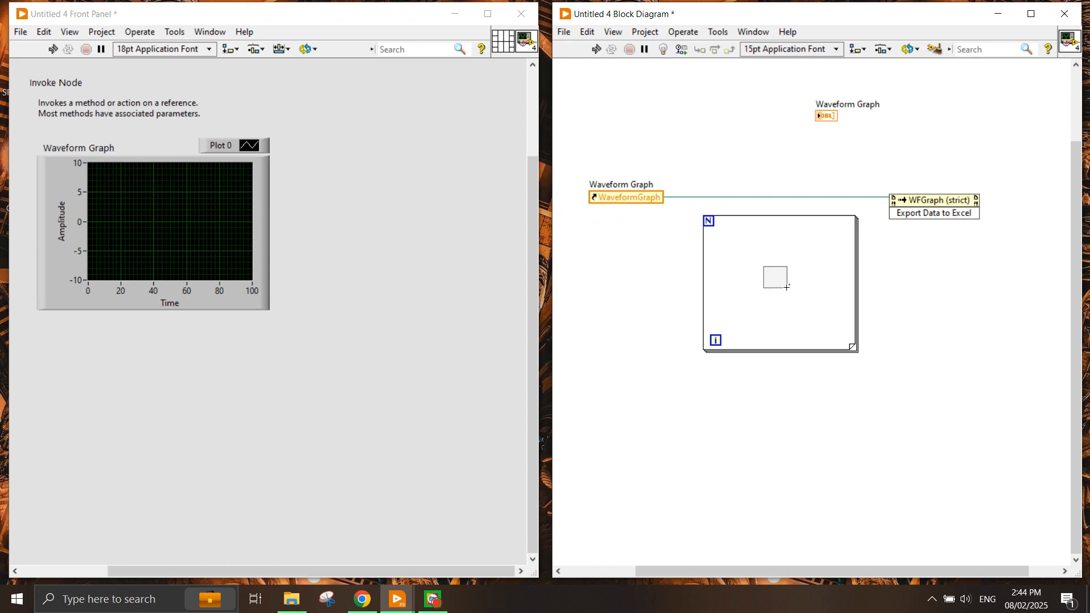
{"action": "type", "text": "ran"}
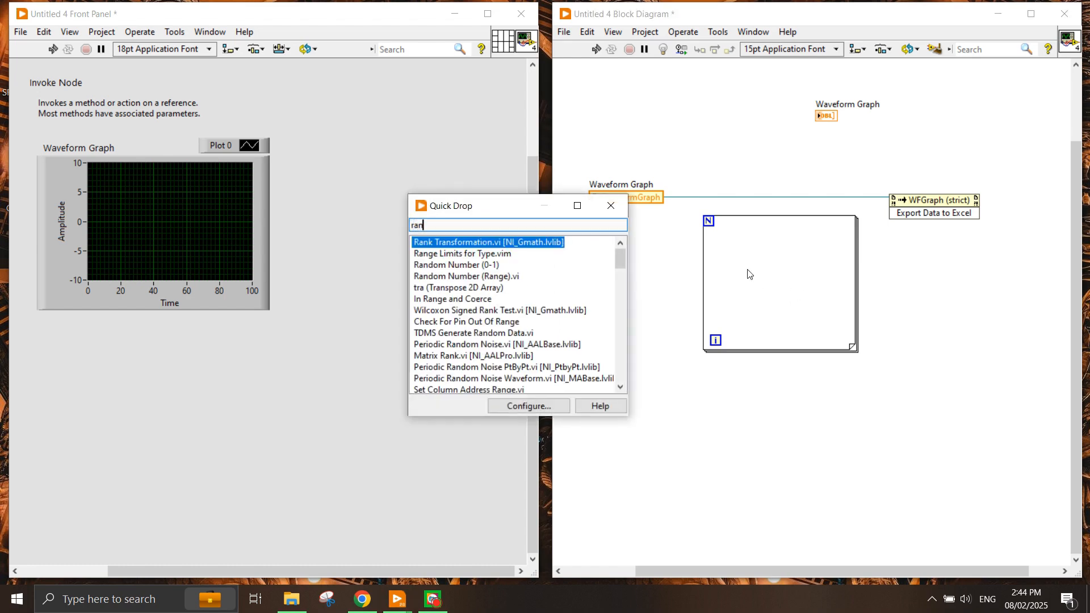
{"action": "key", "text": "Escape"}
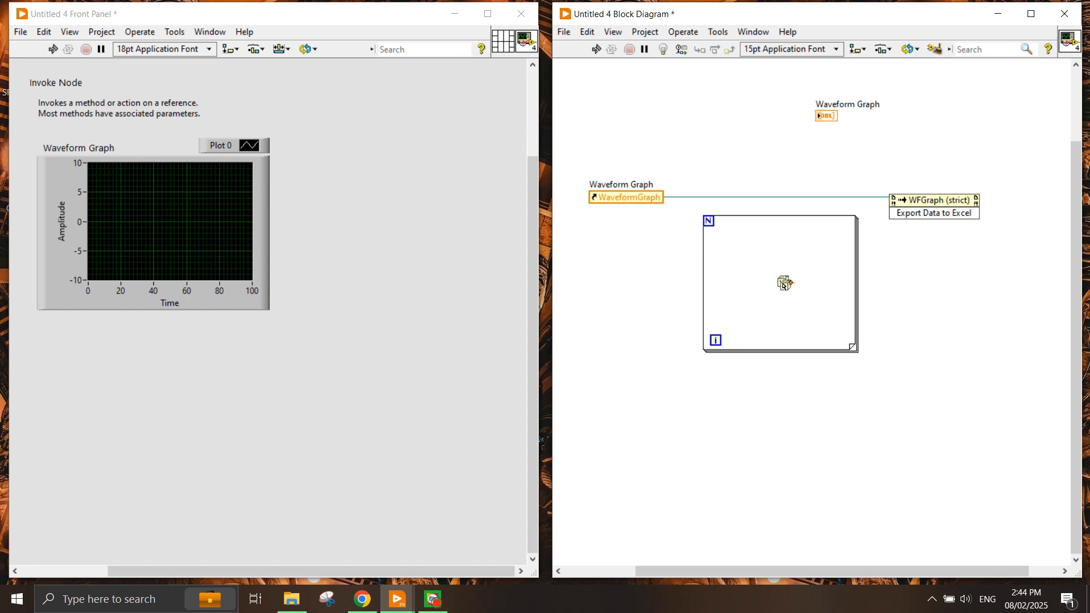
{"action": "left_click", "coordinate": [780, 284]}
{"action": "type", "text": "20"}
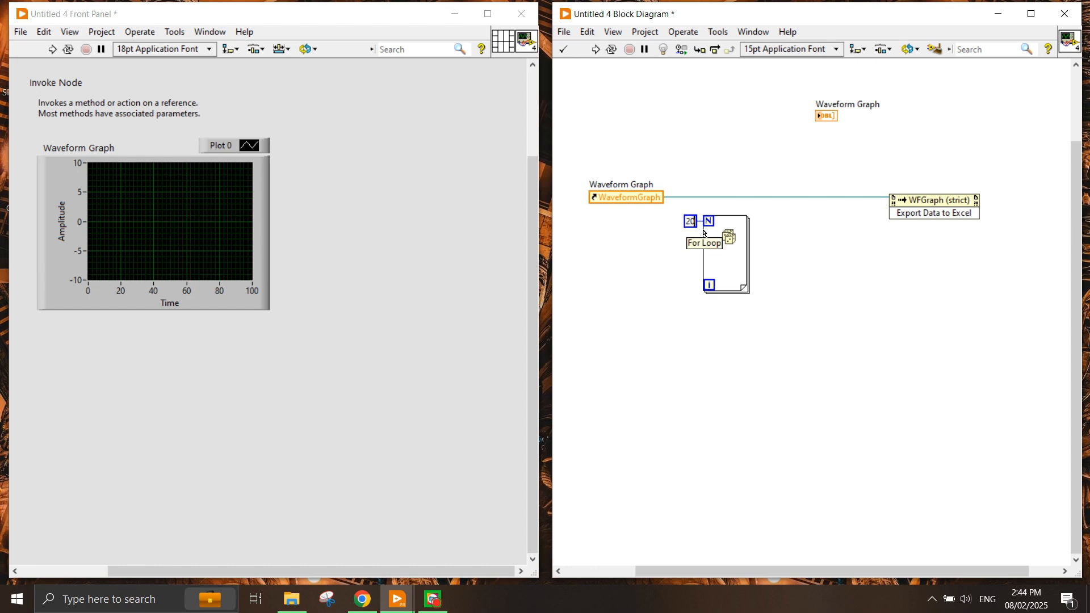
{"action": "left_click", "coordinate": [726, 254]}
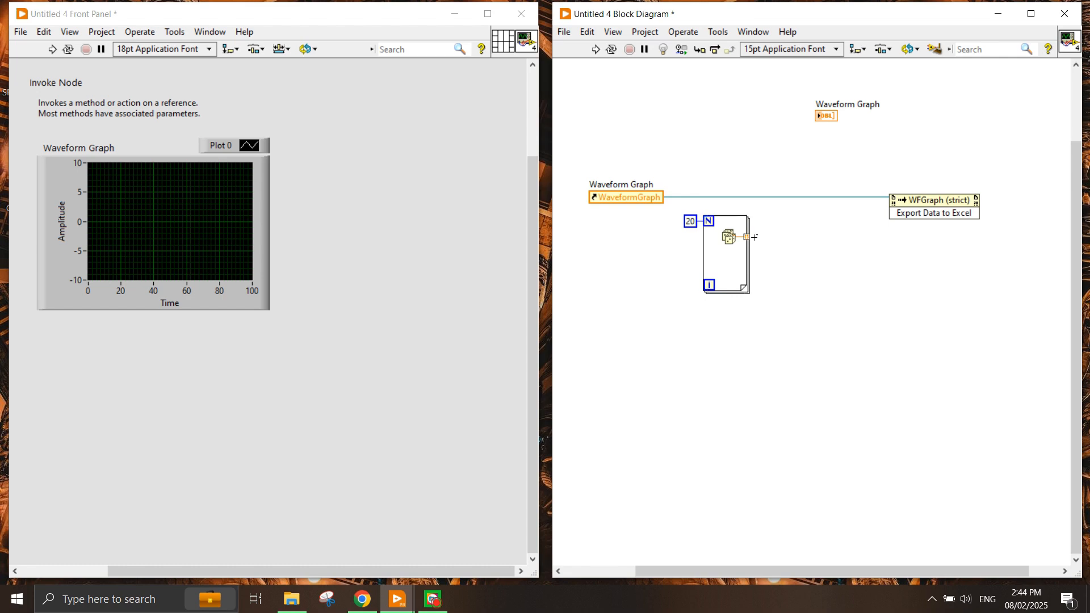
{"action": "mouse_move", "coordinate": [862, 314]}
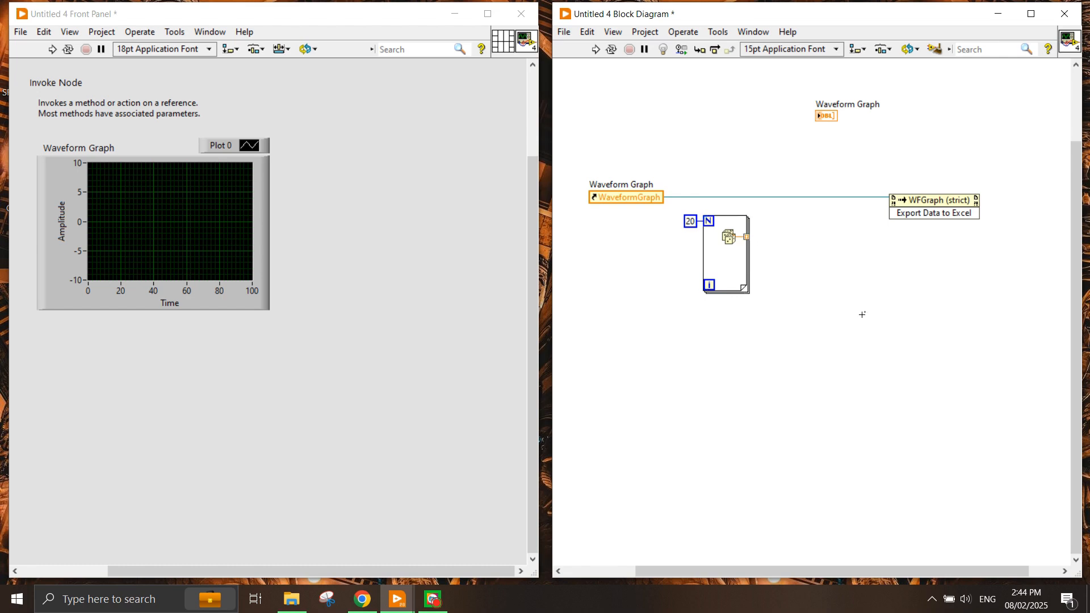
Step: Move the loop left and wire its random values into a graph Value property node
{"action": "left_click", "coordinate": [727, 254]}
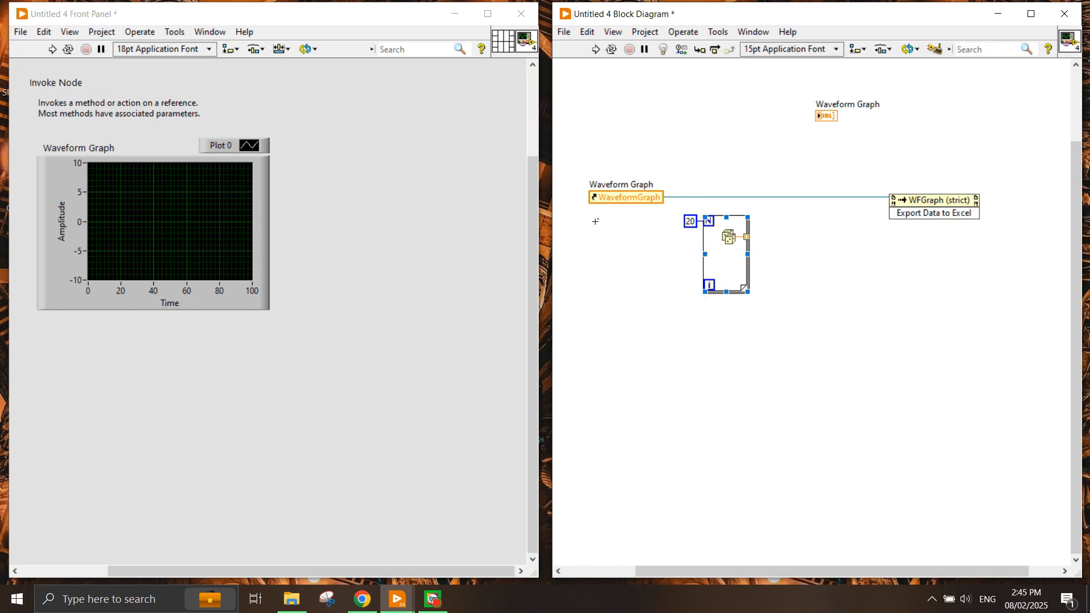
{"action": "mouse_move", "coordinate": [811, 232]}
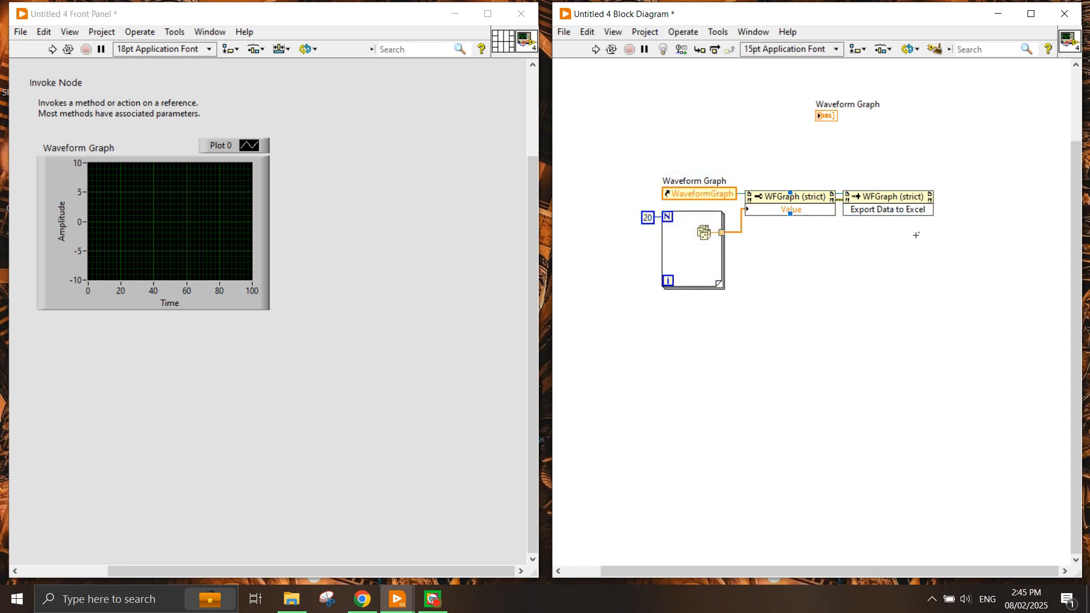
{"action": "left_click", "coordinate": [692, 250]}
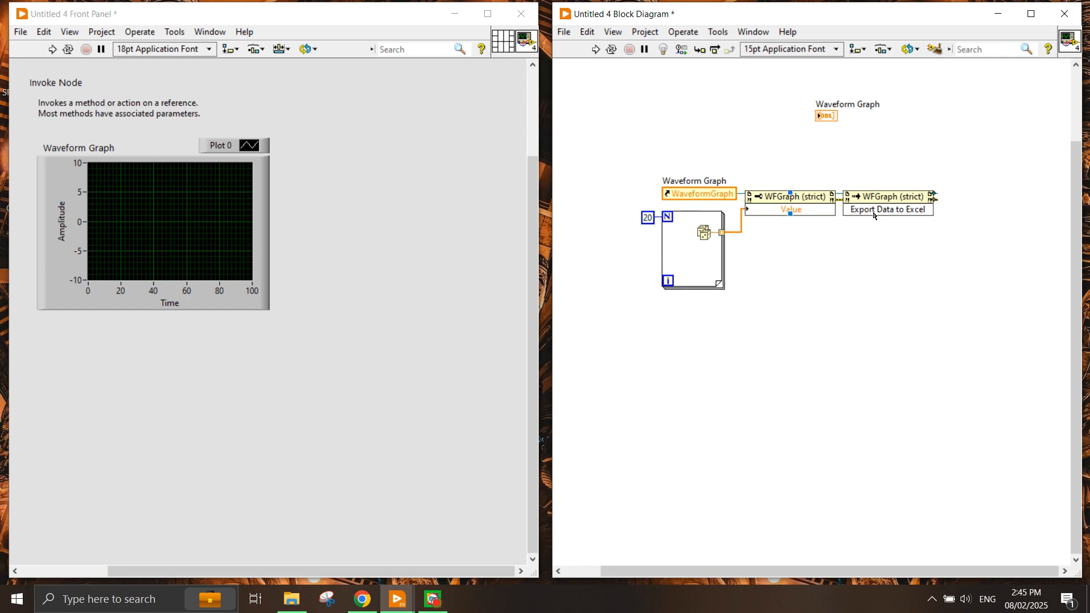
{"action": "mouse_move", "coordinate": [704, 91]}
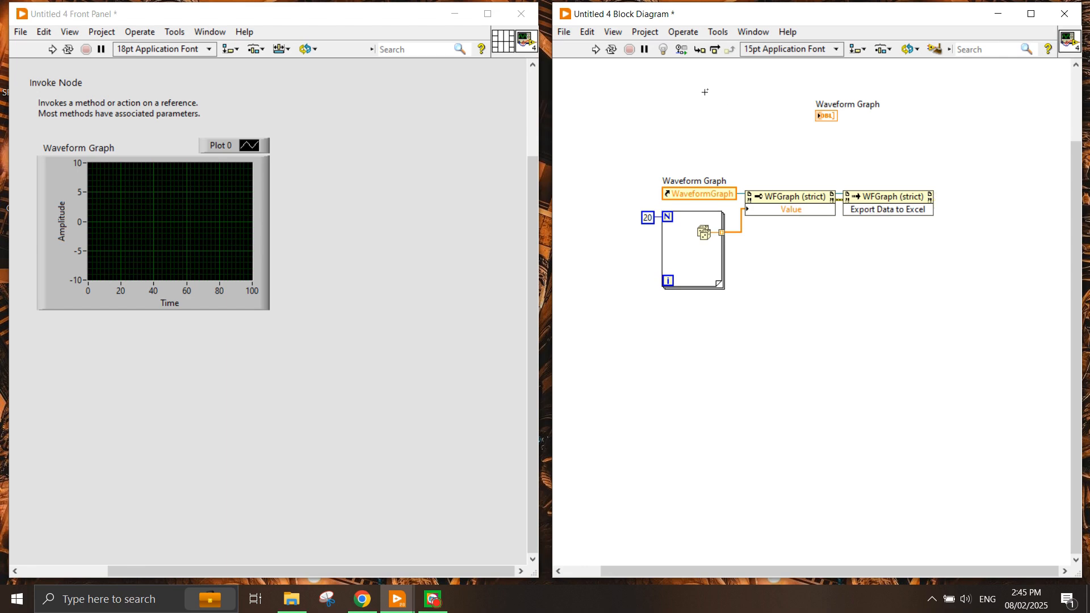
Step: Run the VI, review the 20 exported Time/Amplitude rows in Excel, then close Excel
{"action": "left_click", "coordinate": [52, 49]}
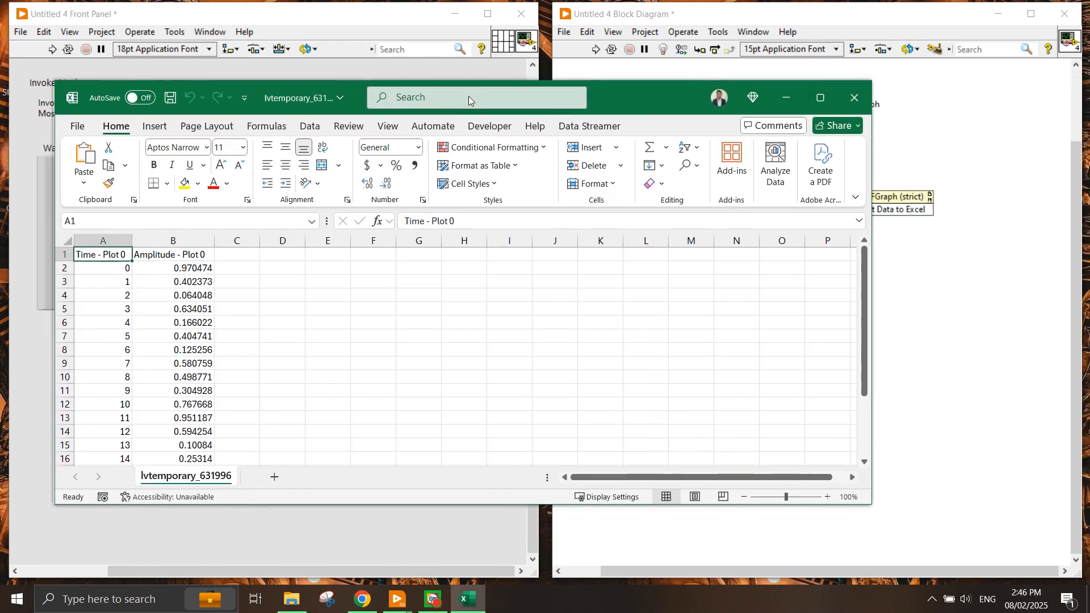
{"action": "left_click", "coordinate": [820, 97]}
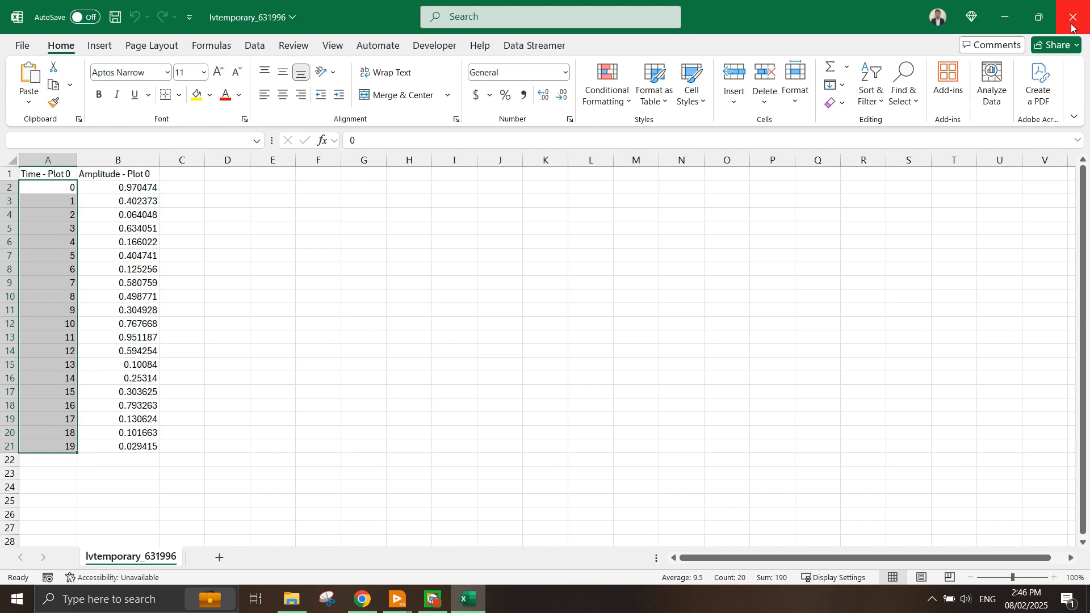
{"action": "left_click", "coordinate": [1078, 16]}
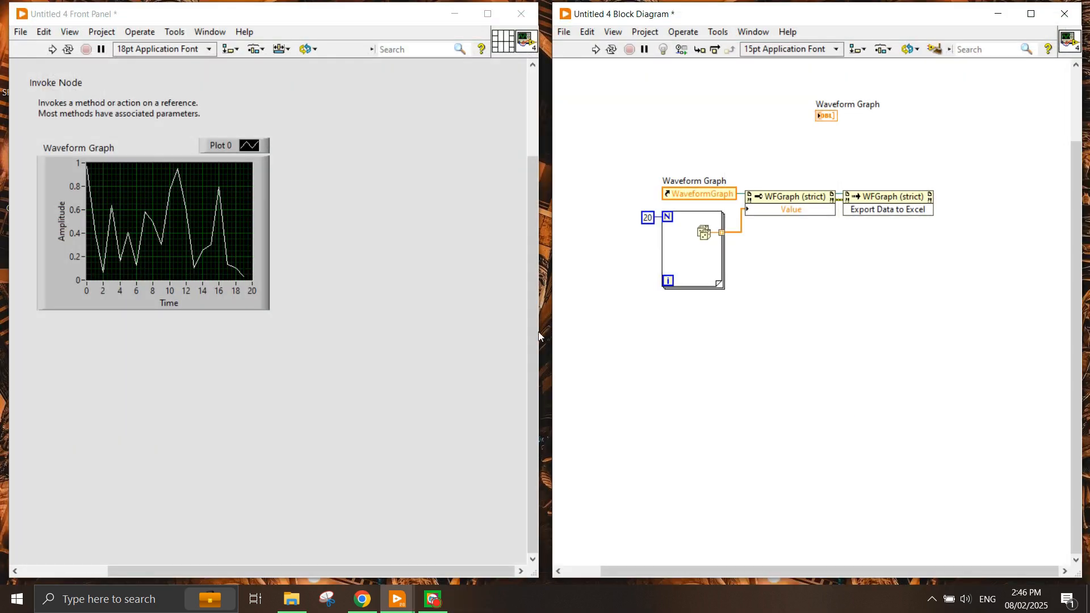
Step: Select the random-data export code and wrap it in a Diagram Disable Structure
{"action": "left_click", "coordinate": [692, 250]}
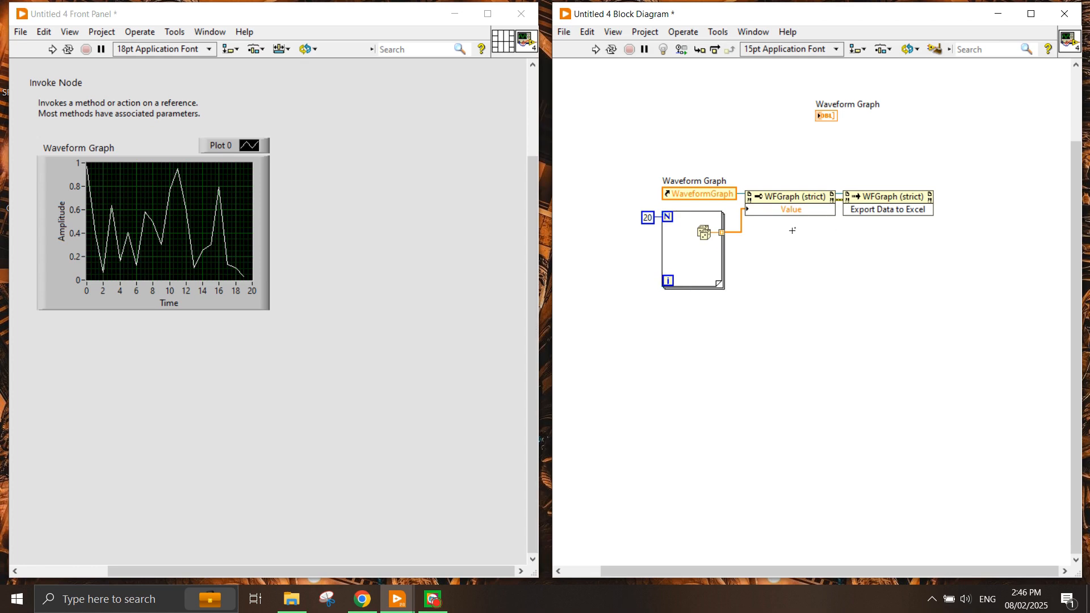
{"action": "left_click", "coordinate": [694, 249]}
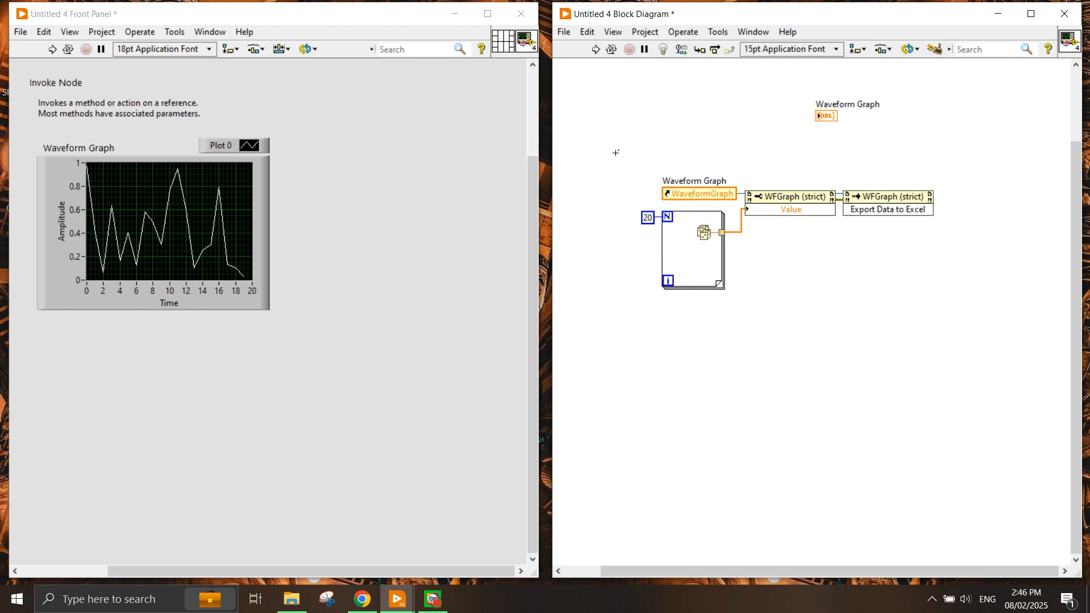
{"action": "mouse_move", "coordinate": [275, 363]}
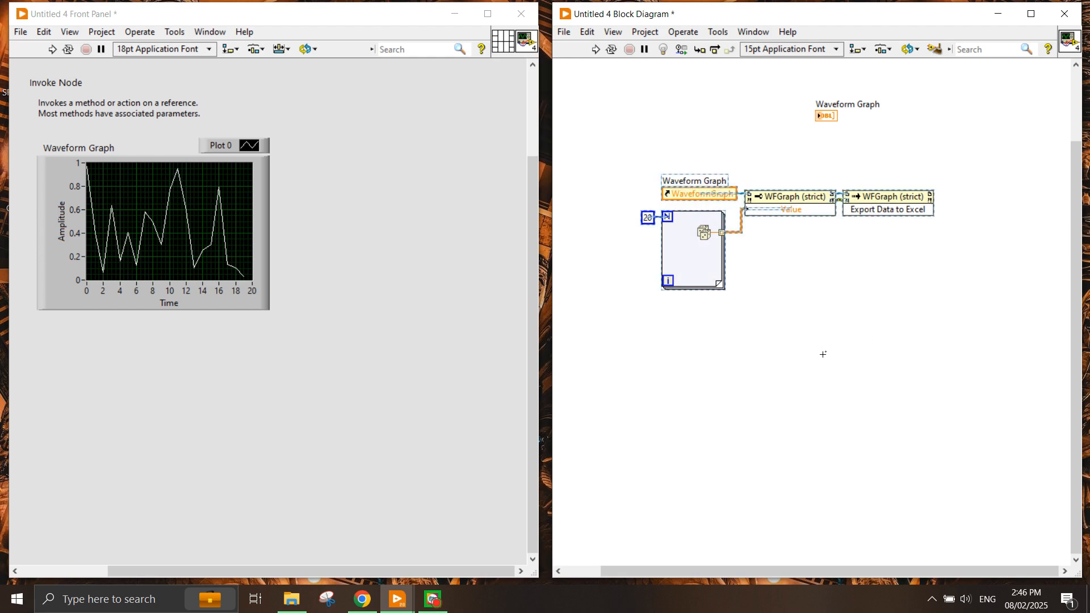
{"action": "right_click", "coordinate": [823, 354]}
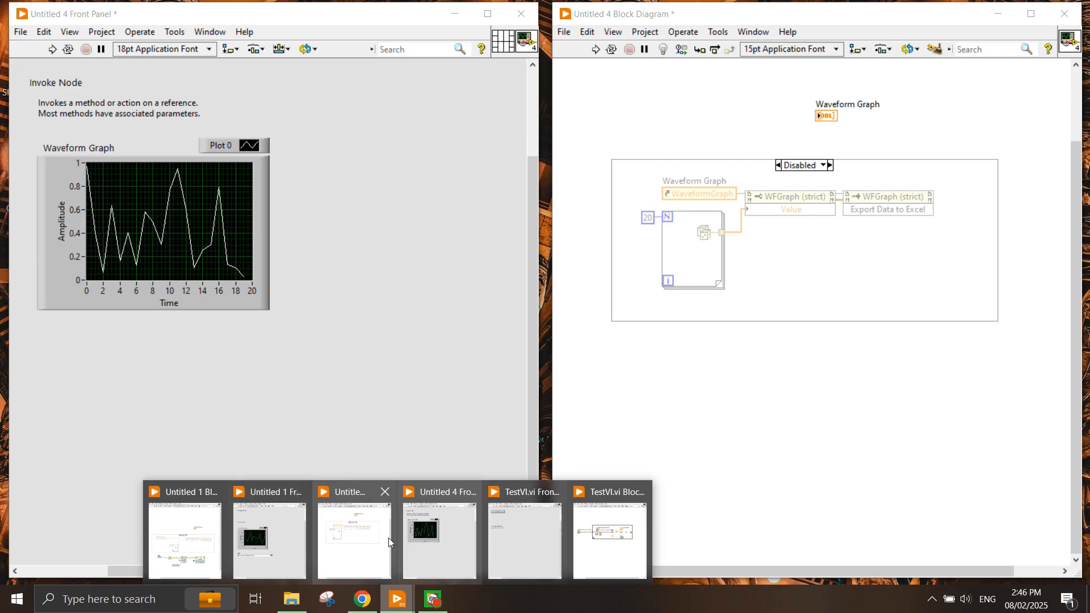
Step: Bring up TestVI, raise its Seconds Elapsed indicator, and change the constant to 7
{"action": "left_click", "coordinate": [524, 529]}
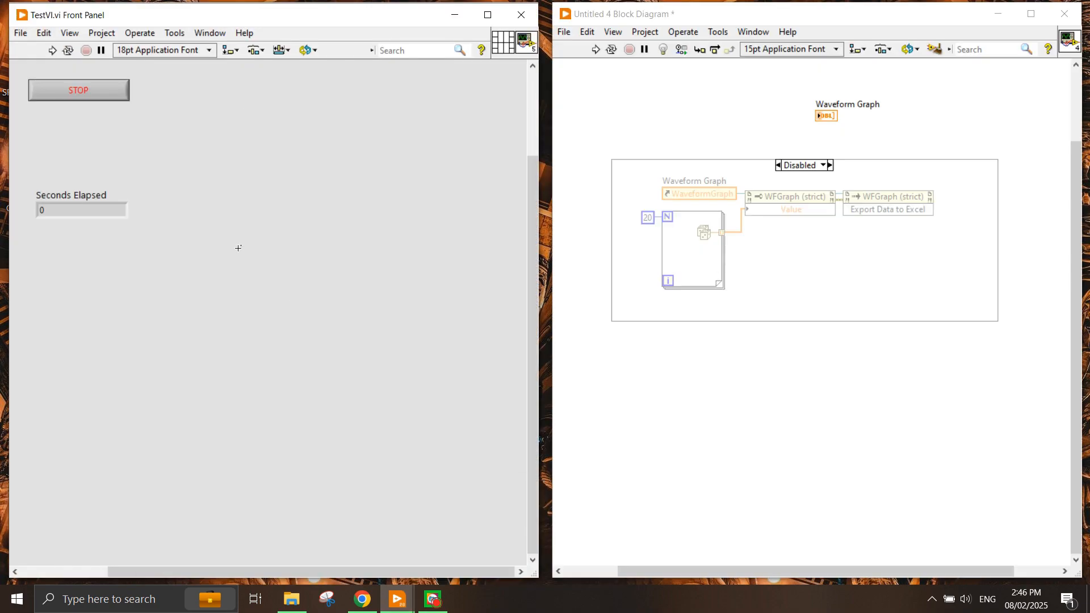
{"action": "mouse_move", "coordinate": [270, 173]}
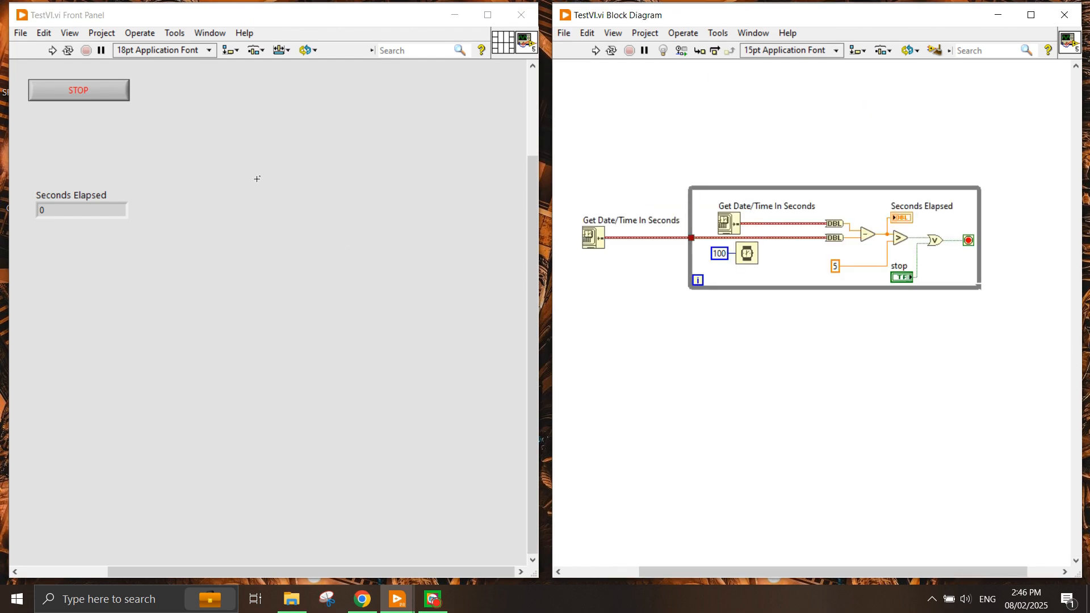
{"action": "left_click_drag", "start_coordinate": [71, 202], "coordinate": [68, 149]}
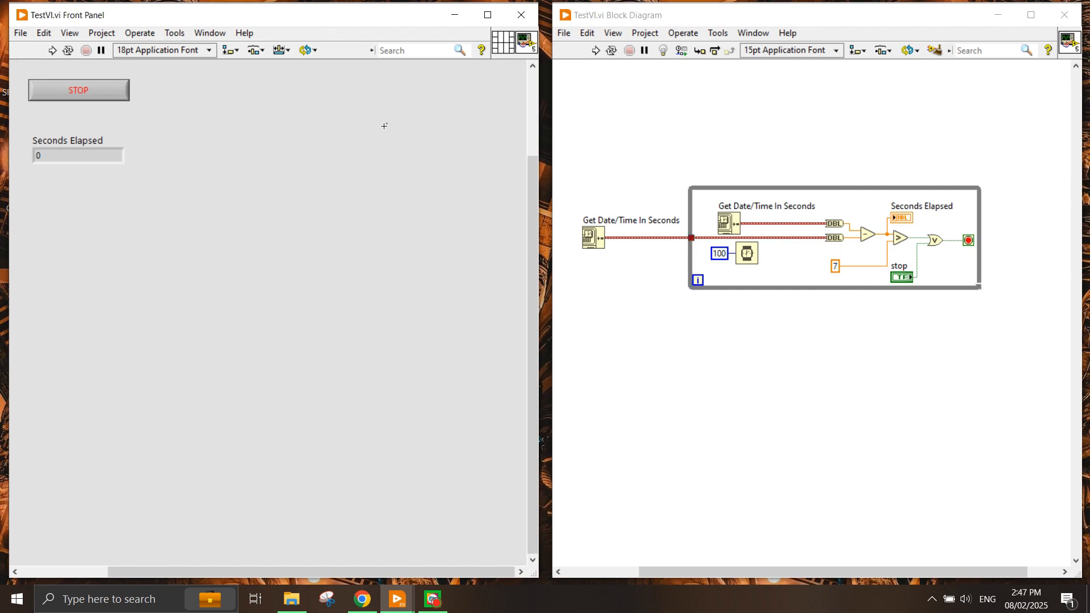
{"action": "mouse_move", "coordinate": [520, 15]}
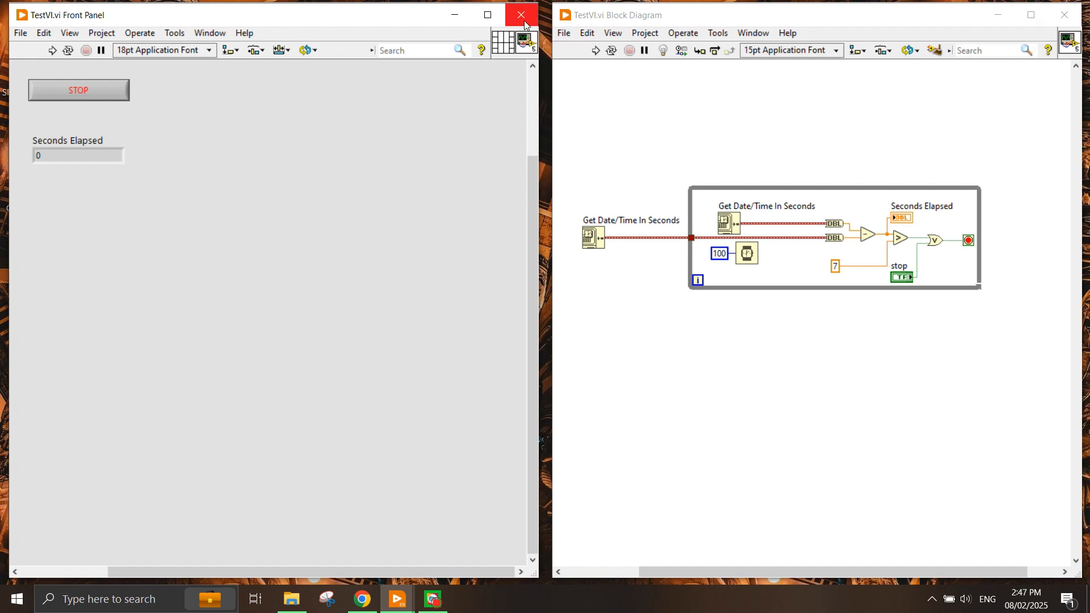
{"action": "mouse_move", "coordinate": [523, 23]}
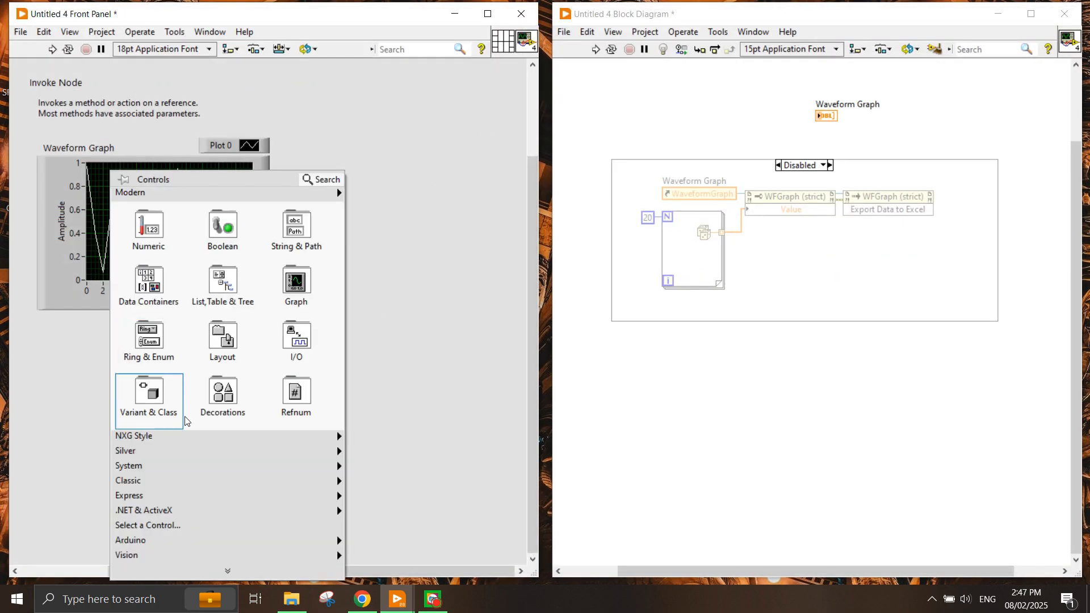
{"action": "mouse_move", "coordinate": [623, 379]}
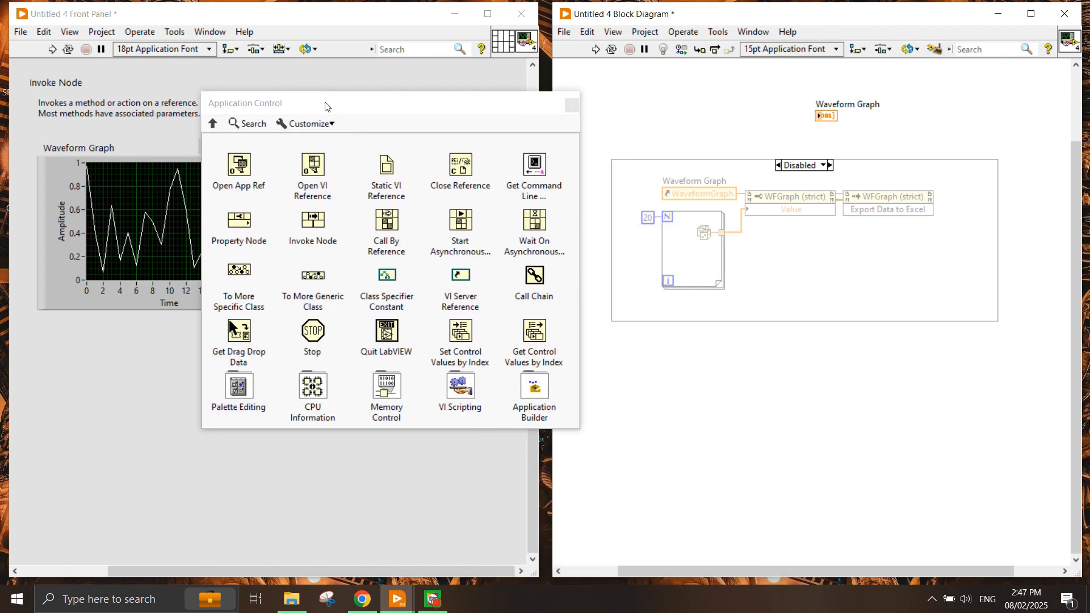
{"action": "mouse_move", "coordinate": [300, 167]}
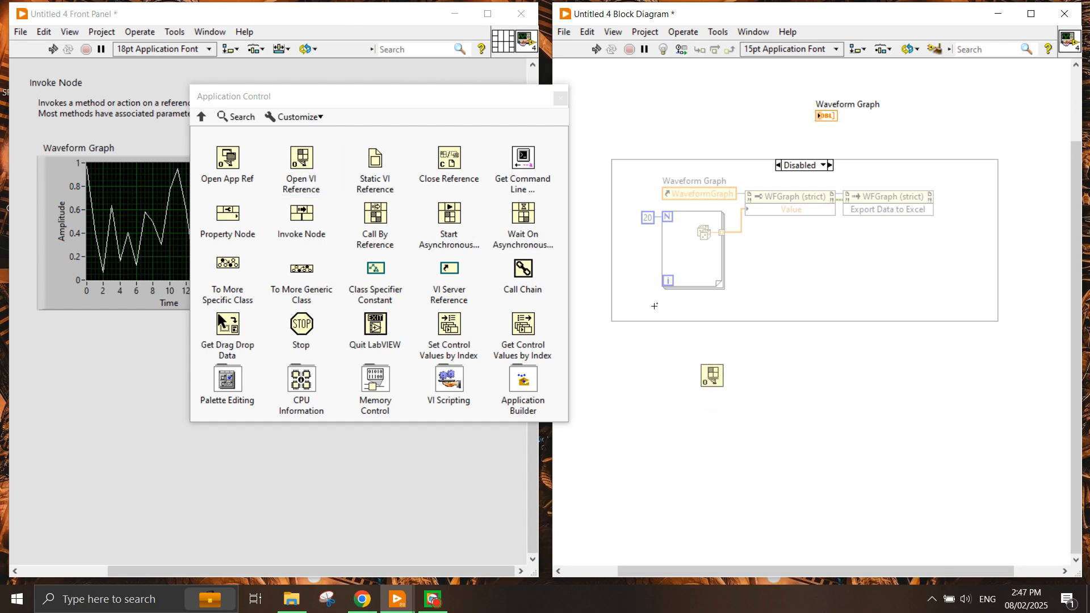
{"action": "mouse_move", "coordinate": [300, 215]}
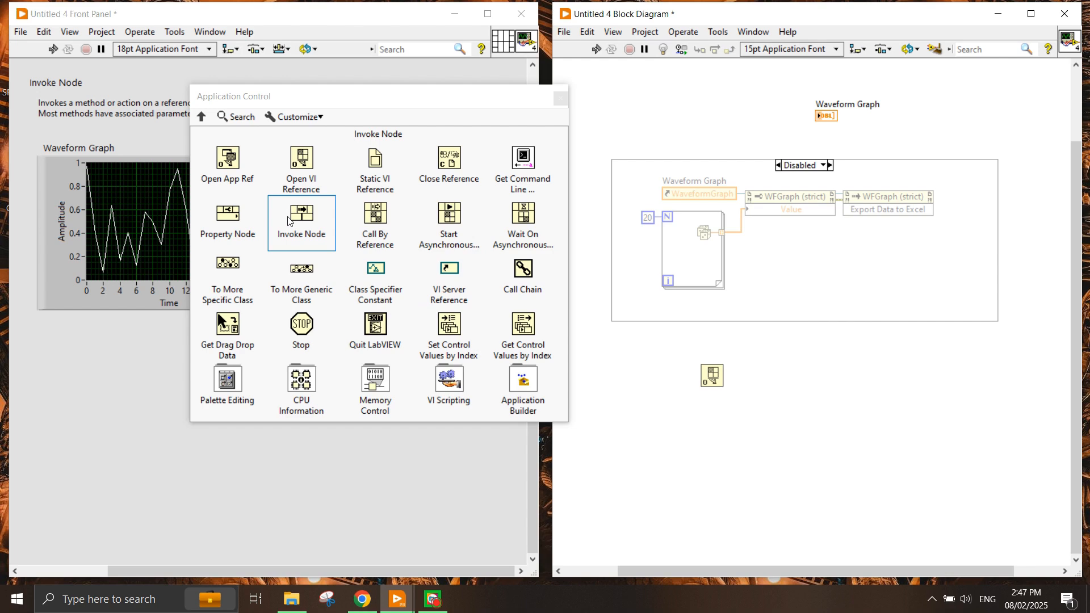
Step: Place Open VI Reference wired to an Invoke Node set to Front Panel > Open
{"action": "left_click", "coordinate": [301, 222]}
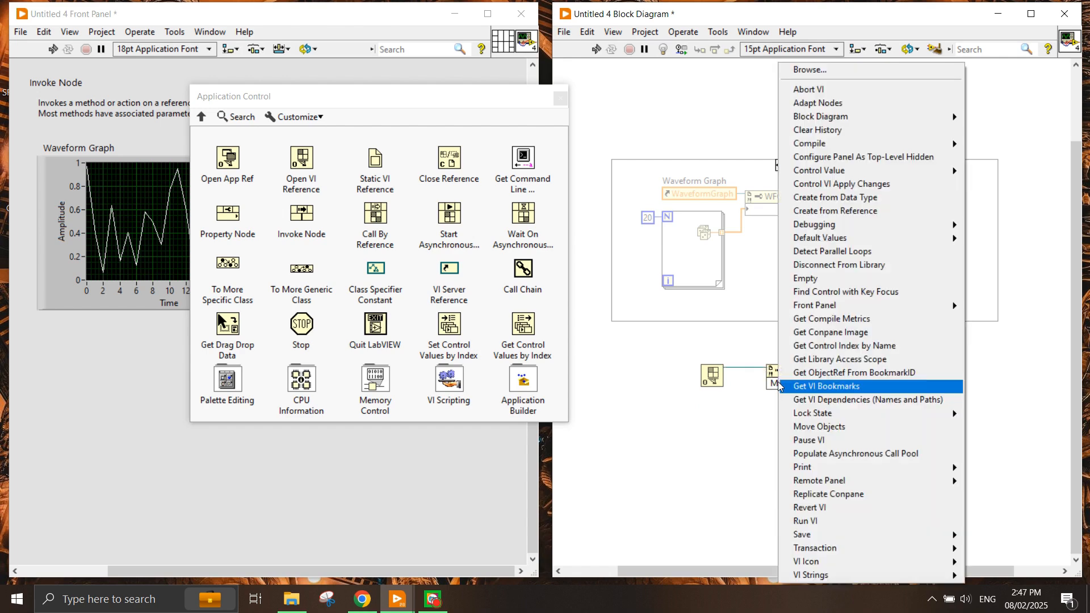
{"action": "mouse_move", "coordinate": [820, 116]}
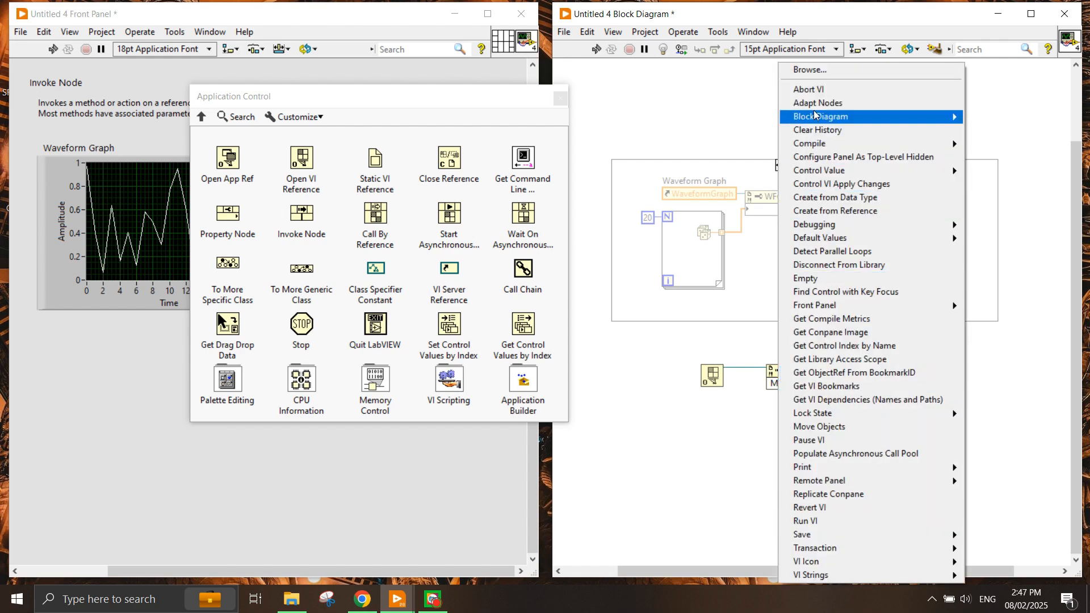
{"action": "mouse_move", "coordinate": [852, 306]}
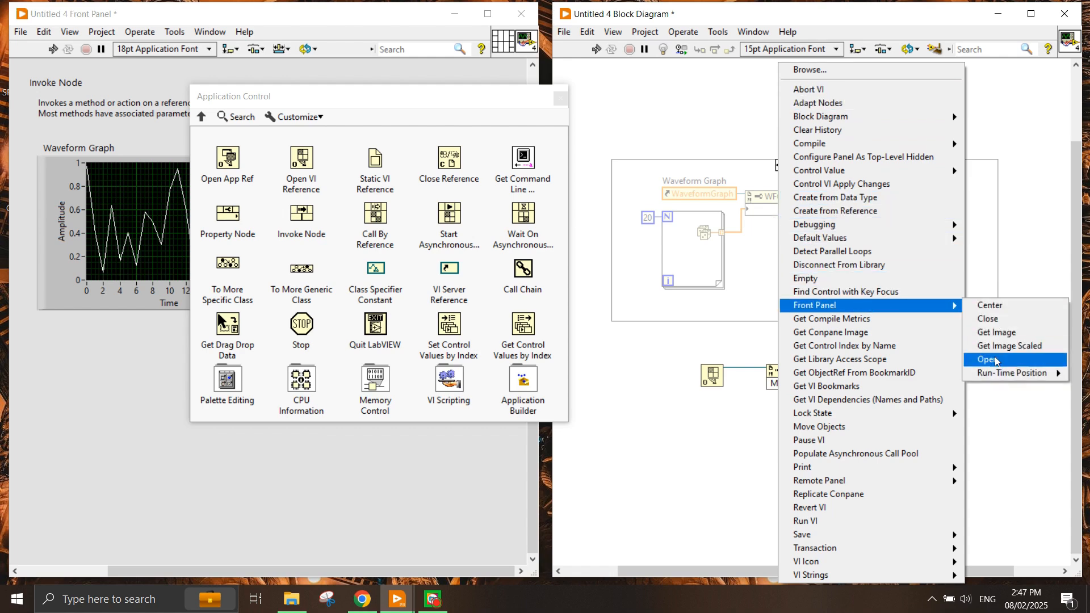
{"action": "left_click", "coordinate": [987, 359]}
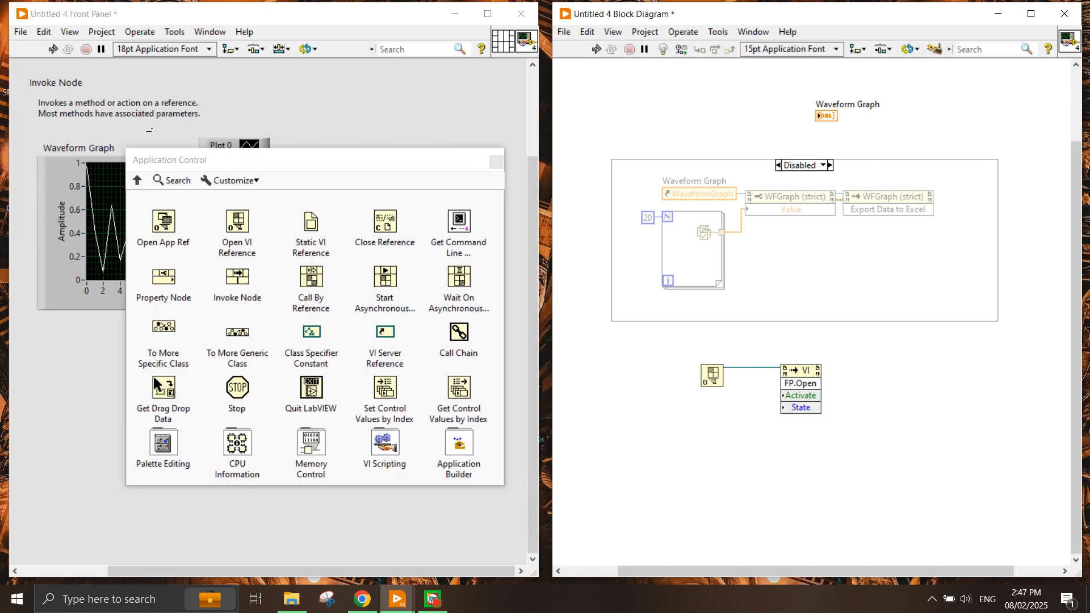
{"action": "left_click", "coordinate": [703, 251]}
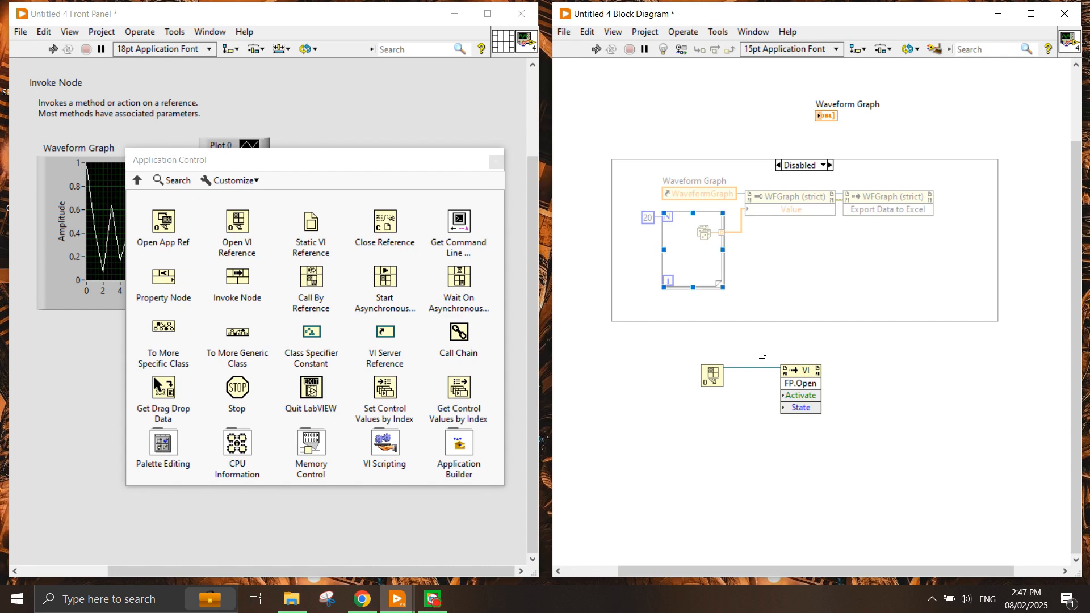
Step: Create a Standard State constant and a vi path control set to TestVI.vi
{"action": "right_click", "coordinate": [798, 375]}
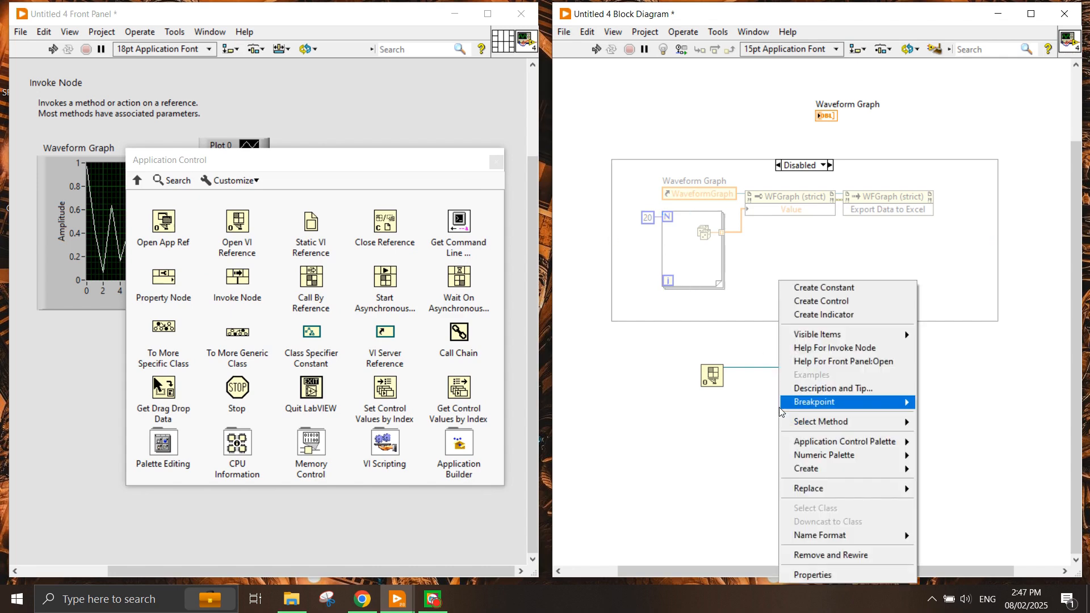
{"action": "left_click", "coordinate": [818, 420]}
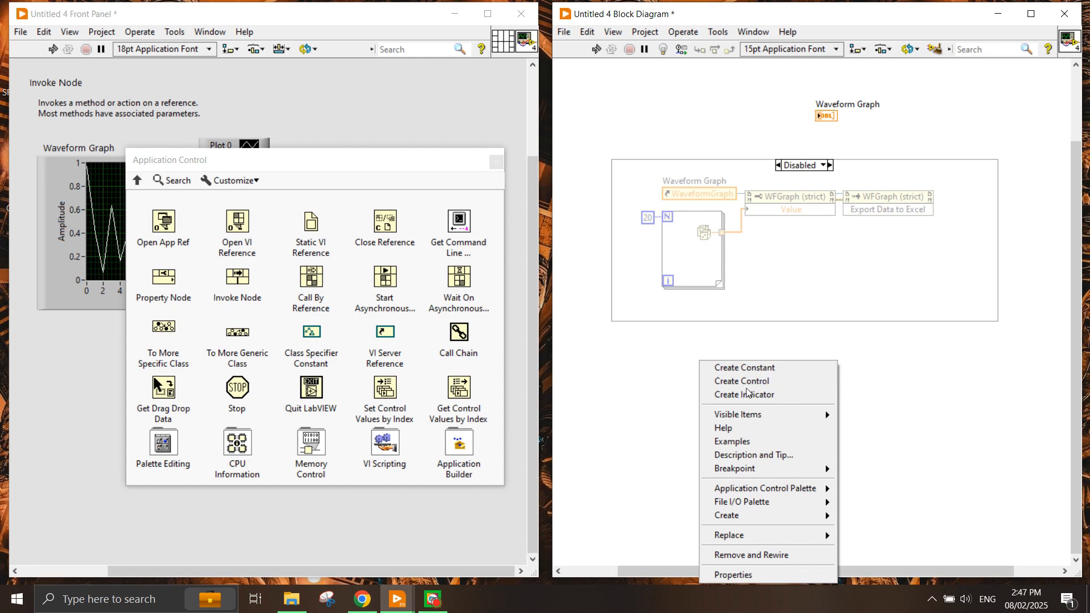
{"action": "left_click", "coordinate": [741, 381]}
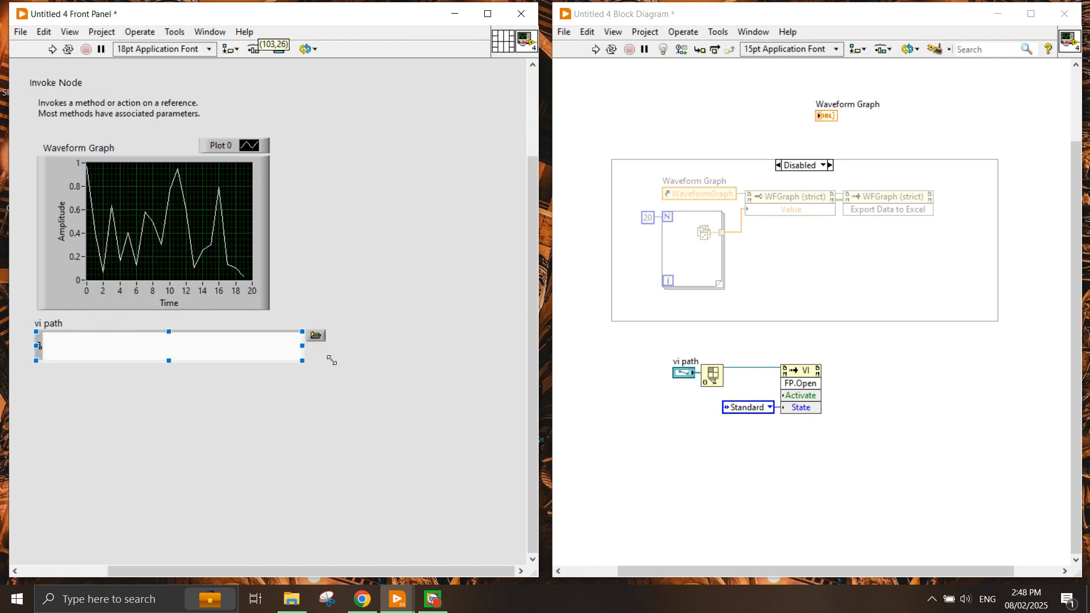
{"action": "left_click", "coordinate": [314, 334]}
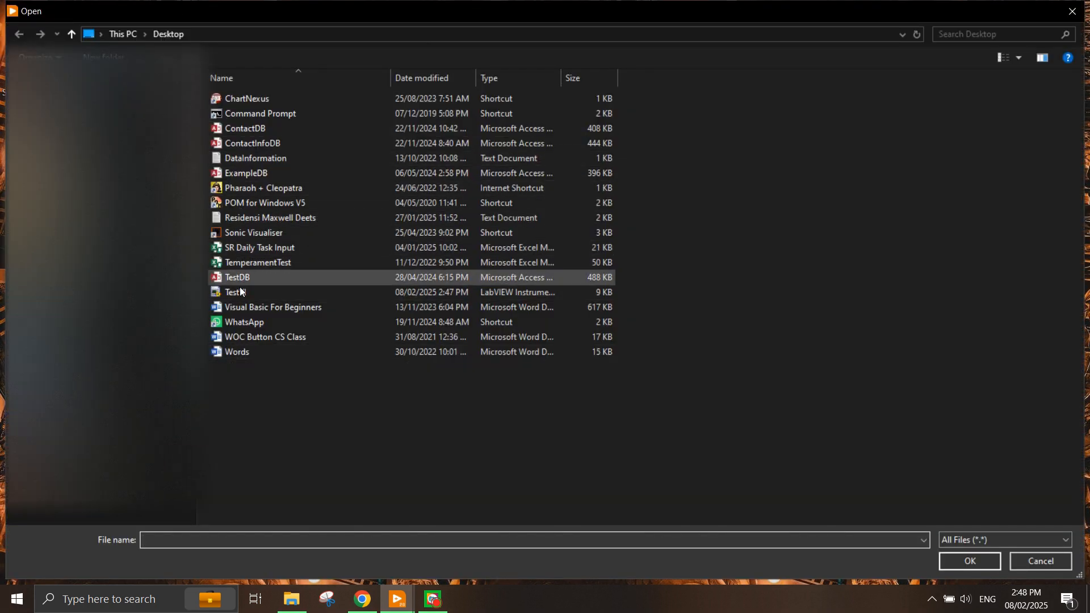
{"action": "left_click", "coordinate": [236, 291]}
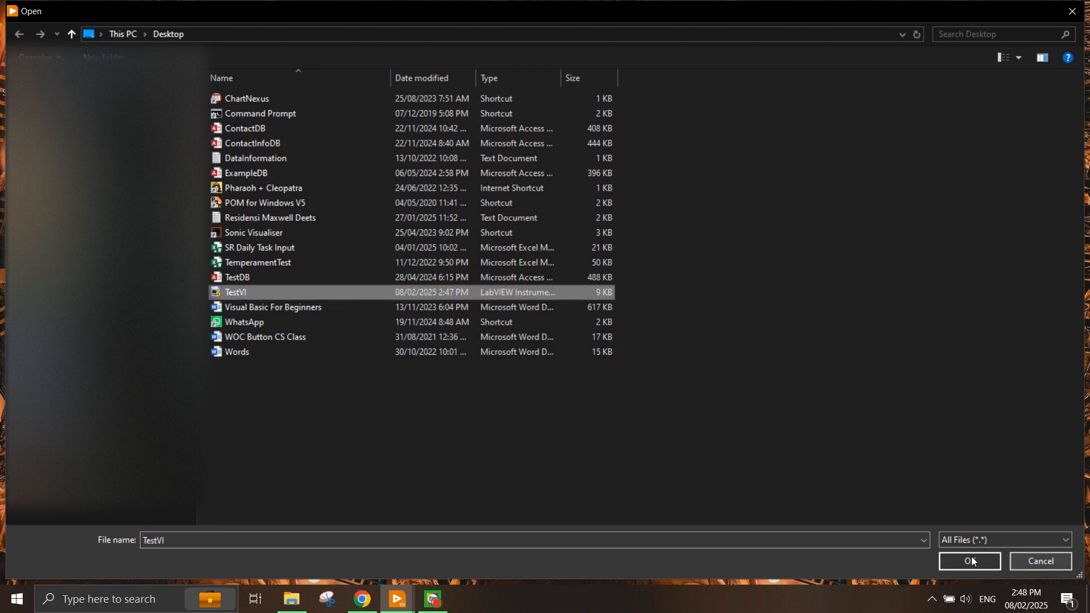
{"action": "left_click", "coordinate": [969, 561]}
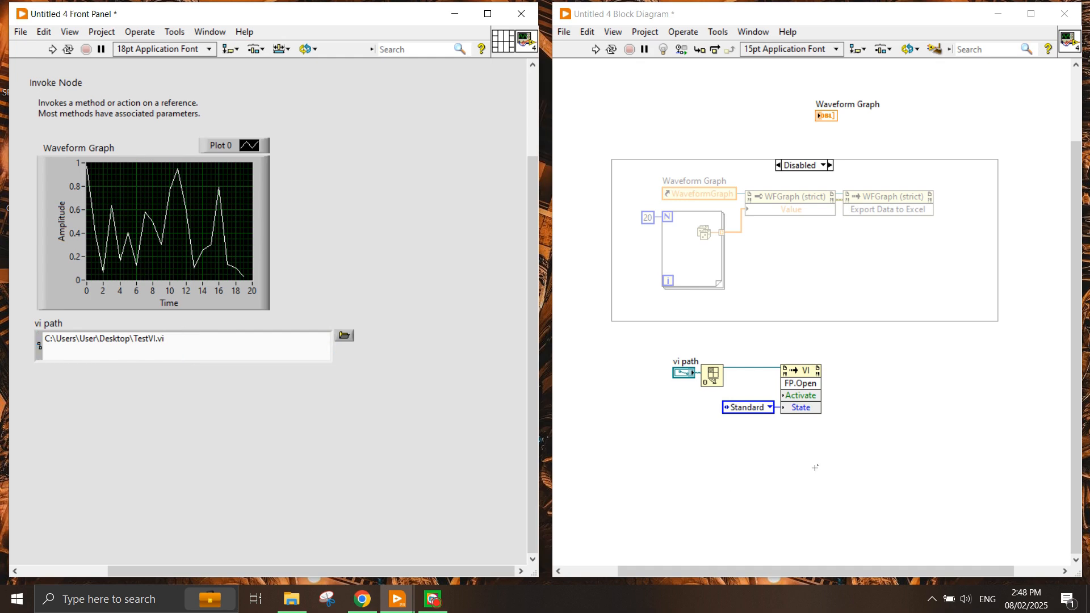
Step: Add a Run VI invoke node with Wait Until Done true; shift vi path control left
{"action": "left_click", "coordinate": [702, 251]}
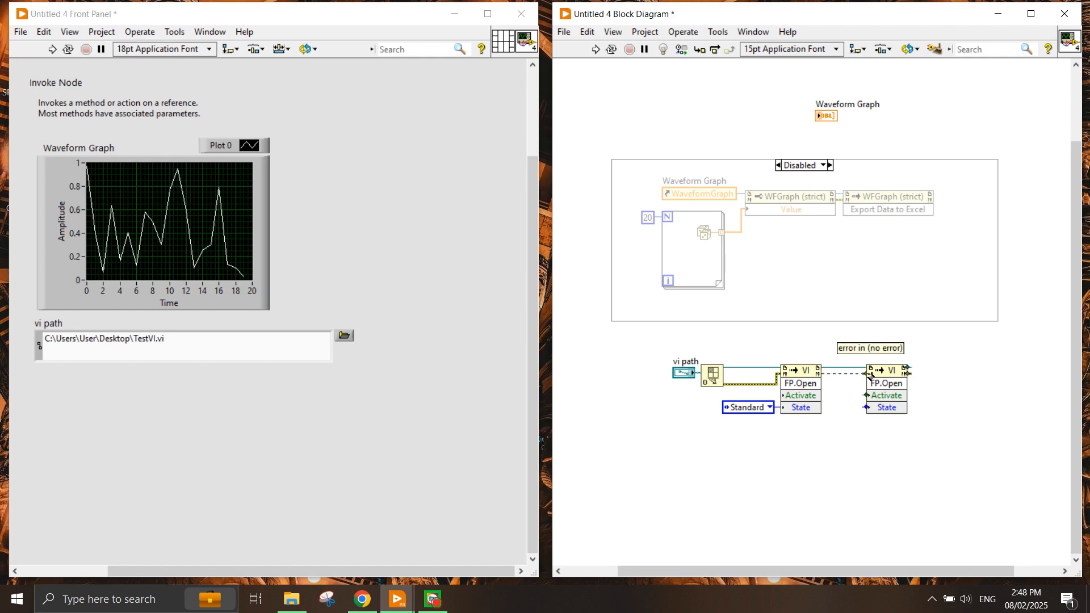
{"action": "right_click", "coordinate": [883, 371]}
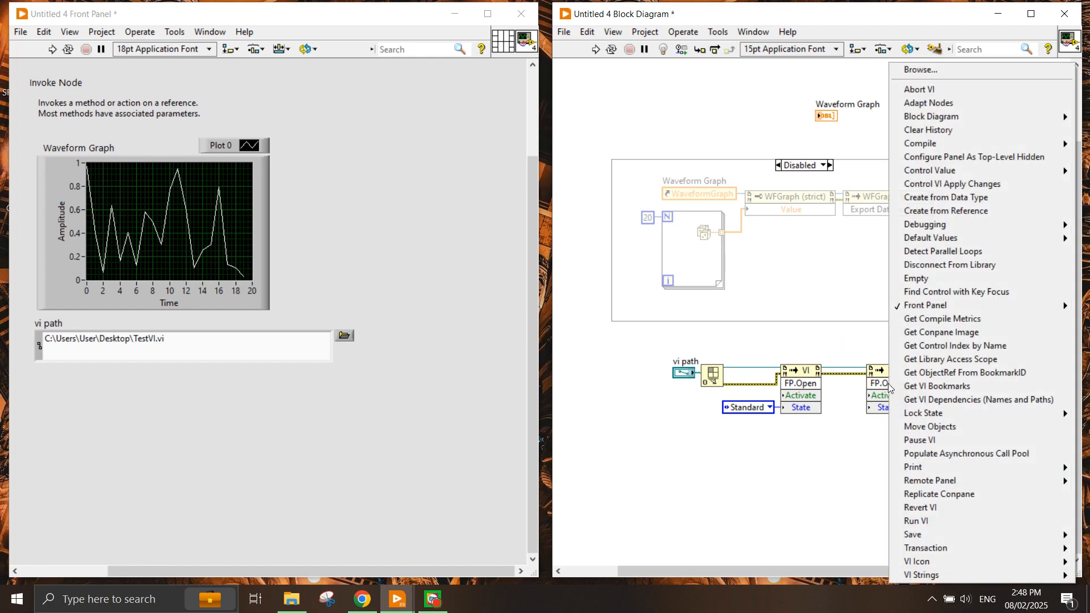
{"action": "left_click", "coordinate": [916, 521]}
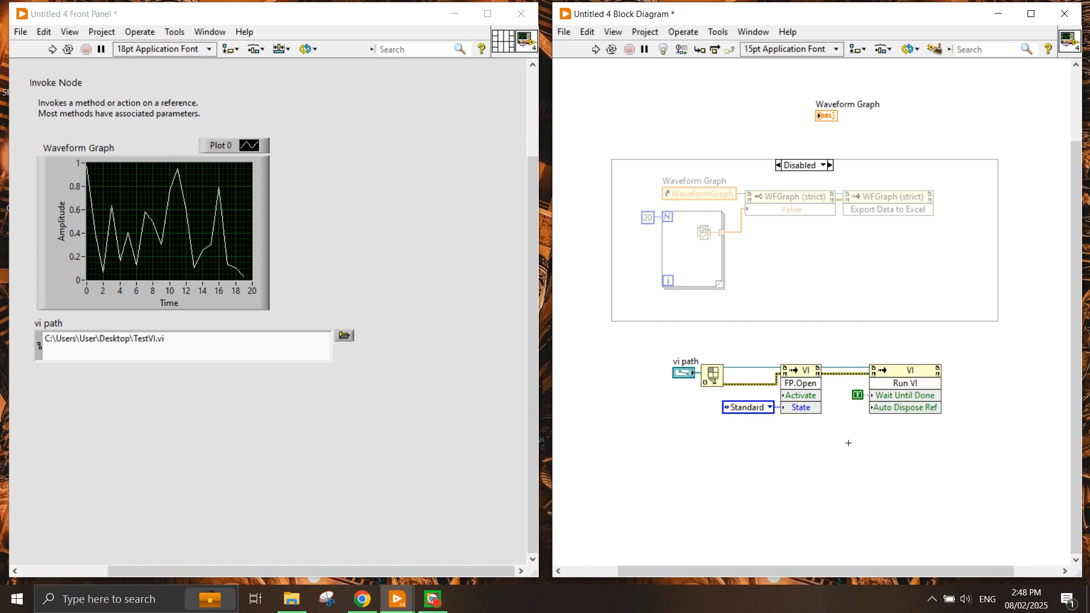
{"action": "left_click", "coordinate": [684, 373]}
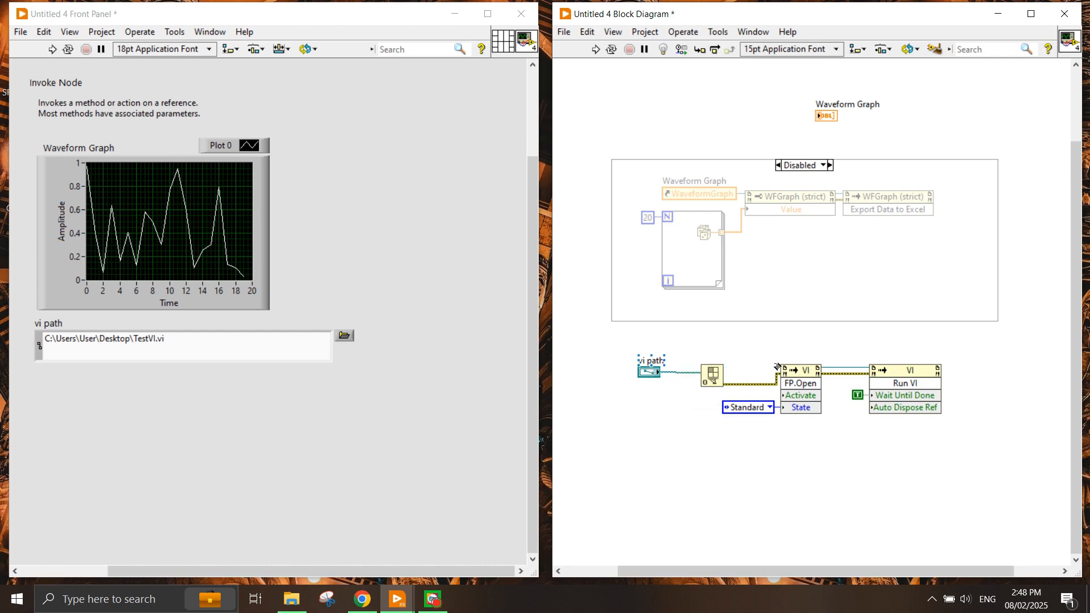
{"action": "left_click", "coordinate": [692, 252]}
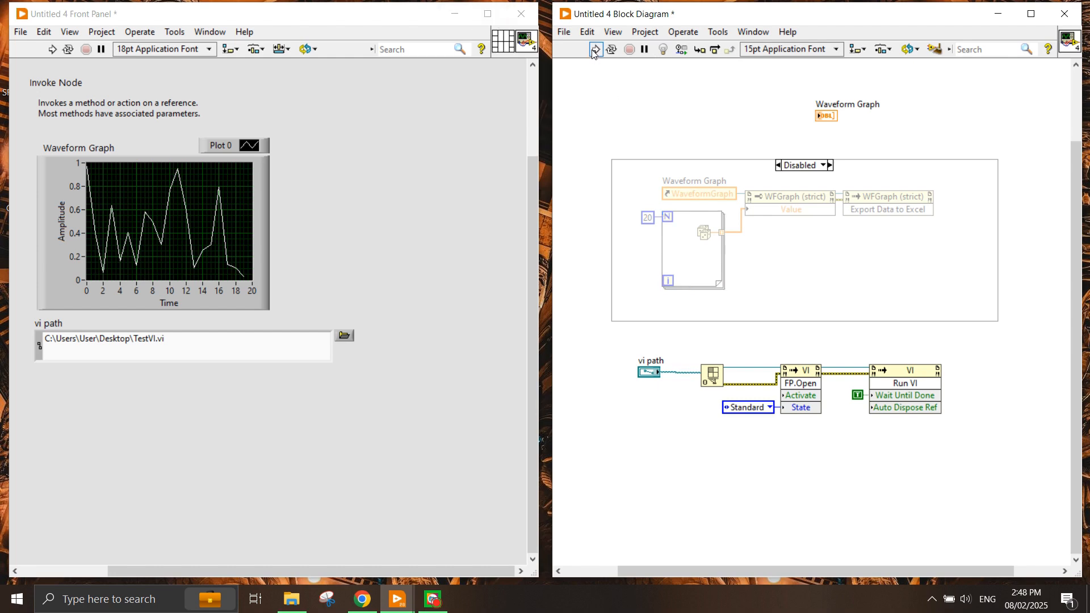
{"action": "left_click", "coordinate": [595, 49]}
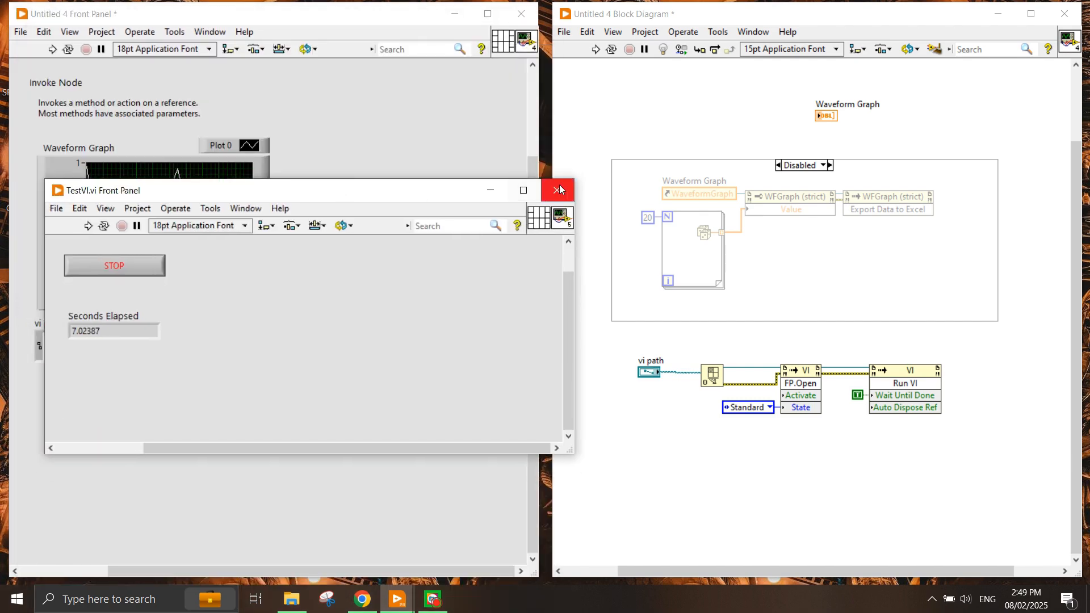
{"action": "left_click", "coordinate": [557, 190]}
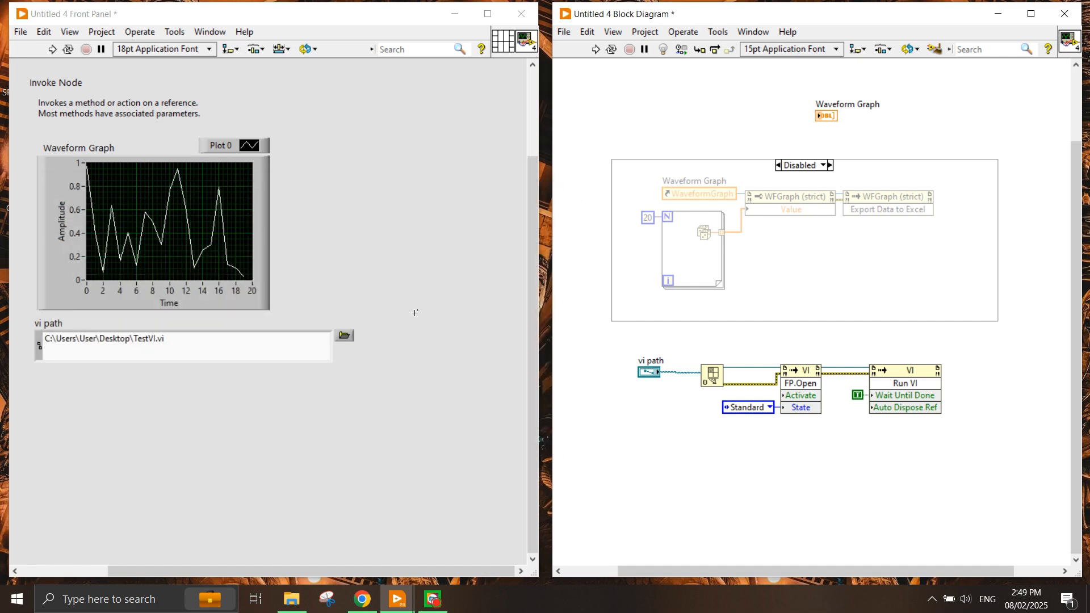
{"action": "mouse_move", "coordinate": [310, 368]}
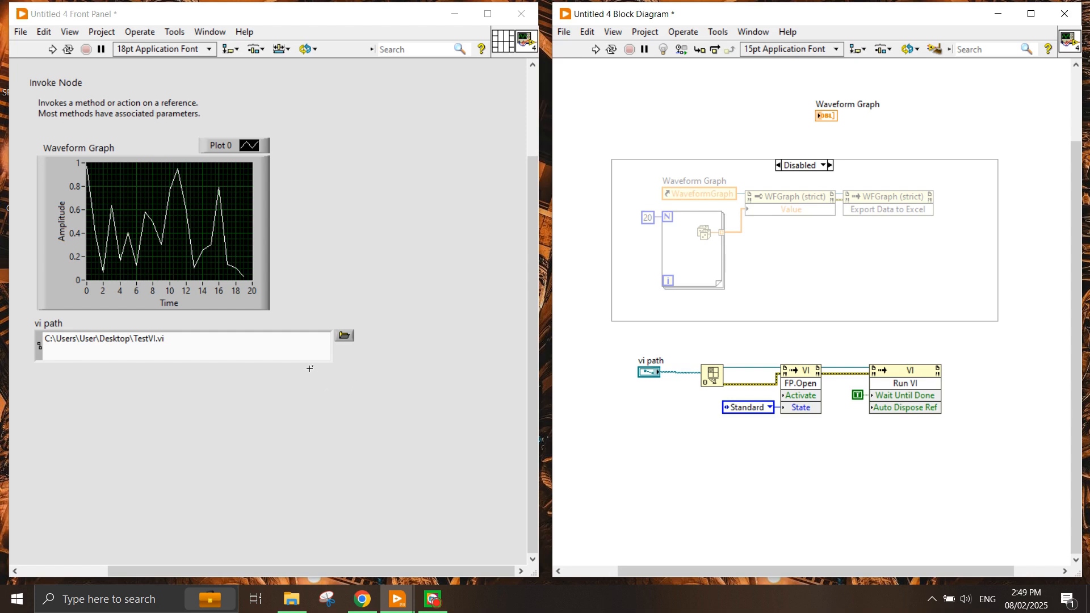